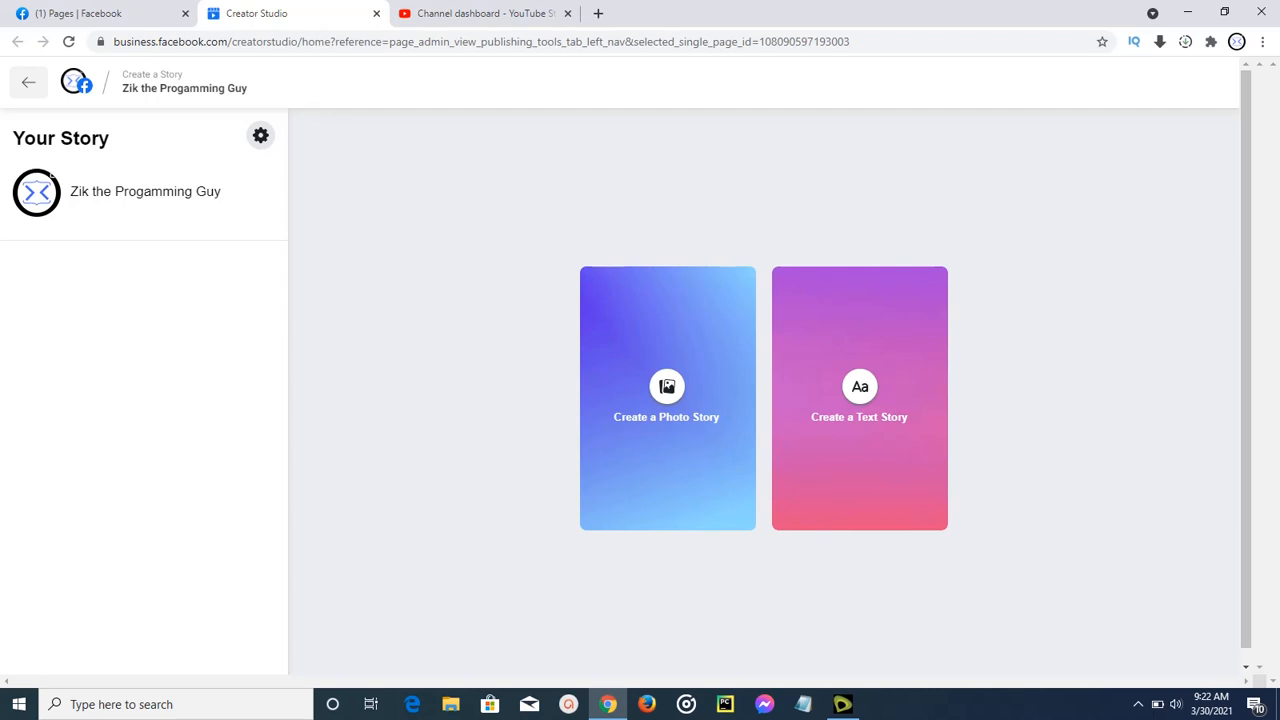
{"action": "mouse_move", "coordinate": [378, 486]}
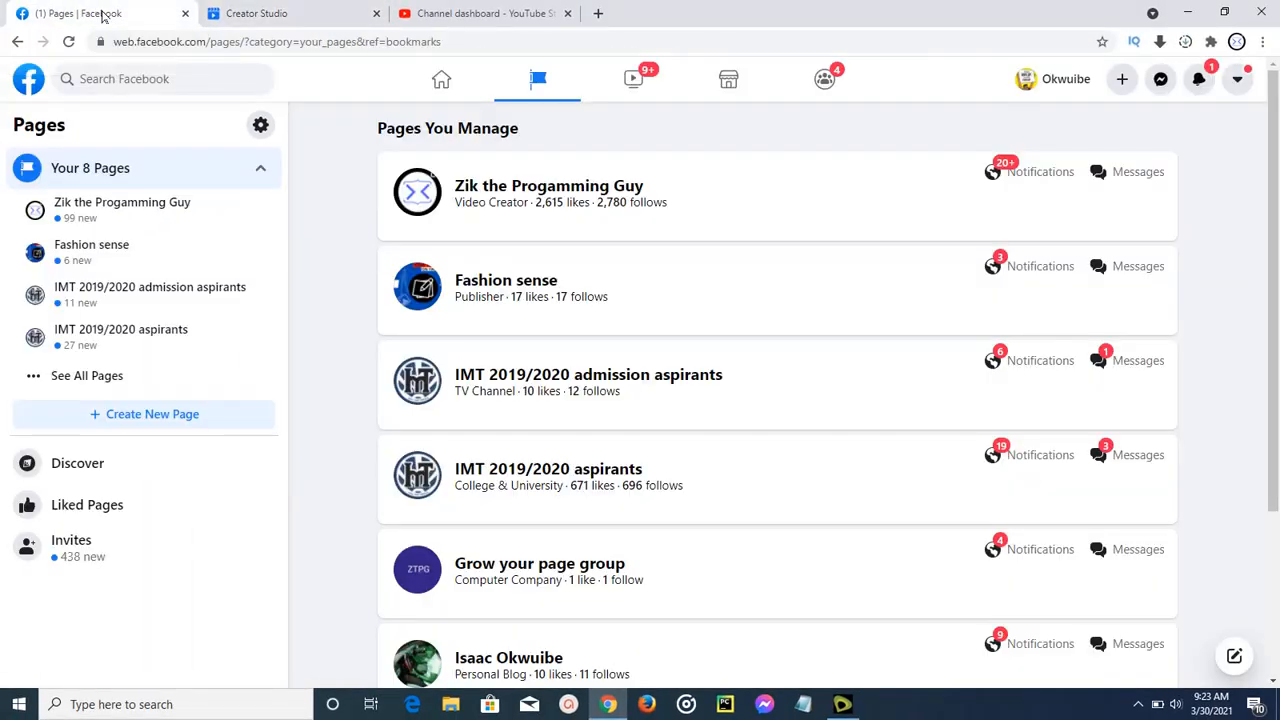
{"action": "mouse_move", "coordinate": [418, 226]}
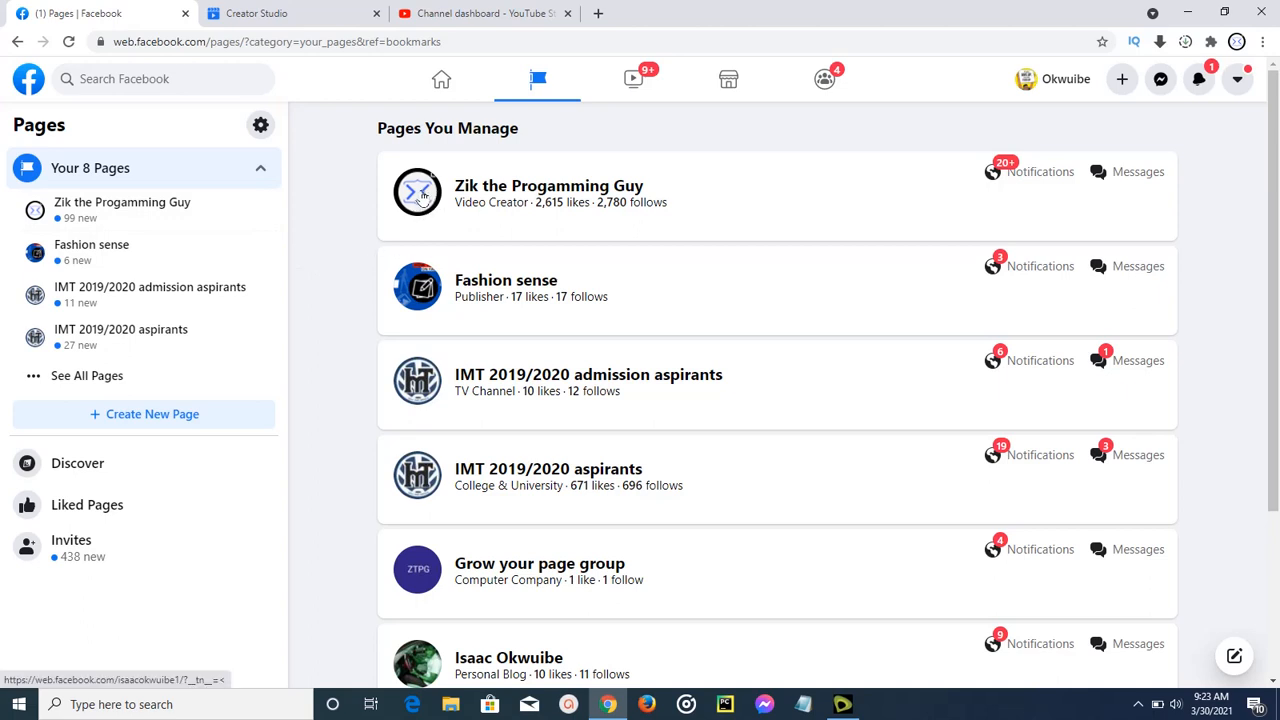
{"action": "mouse_move", "coordinate": [422, 196]}
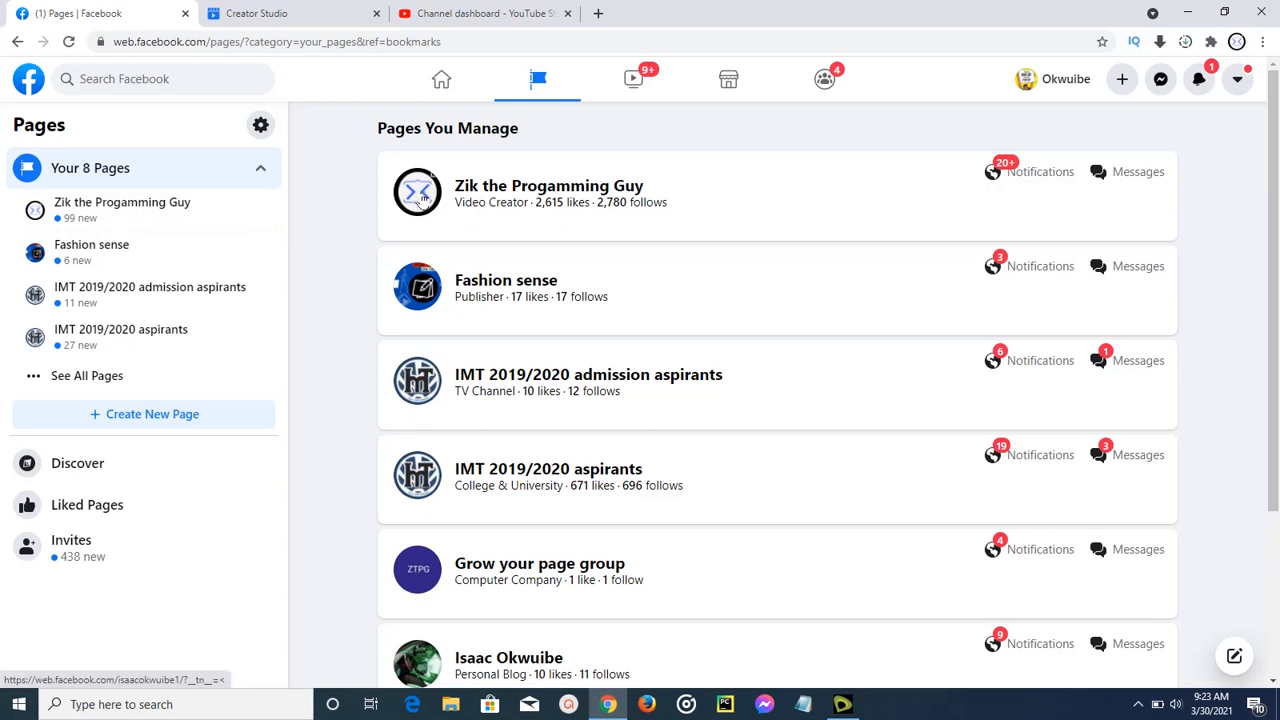
Open the Zik the Progamming Guy page and its Publishing Tools section
{"action": "left_click", "coordinate": [548, 185]}
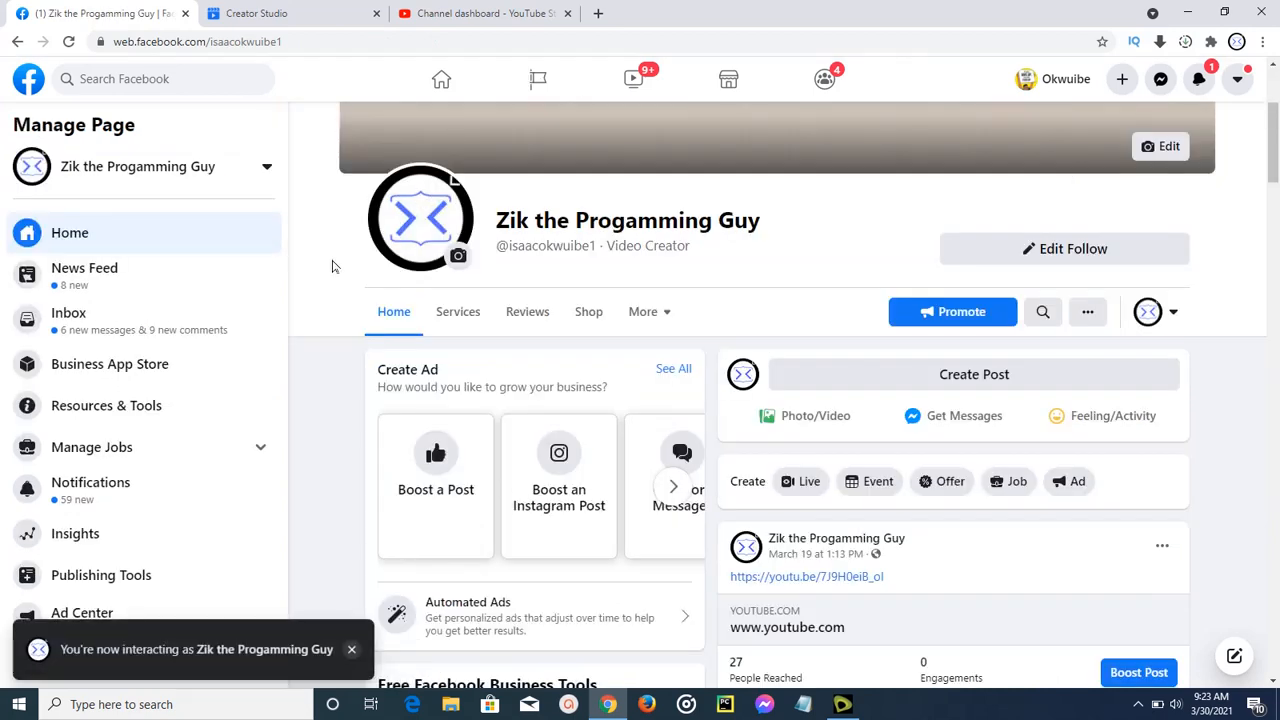
{"action": "left_click", "coordinate": [351, 649]}
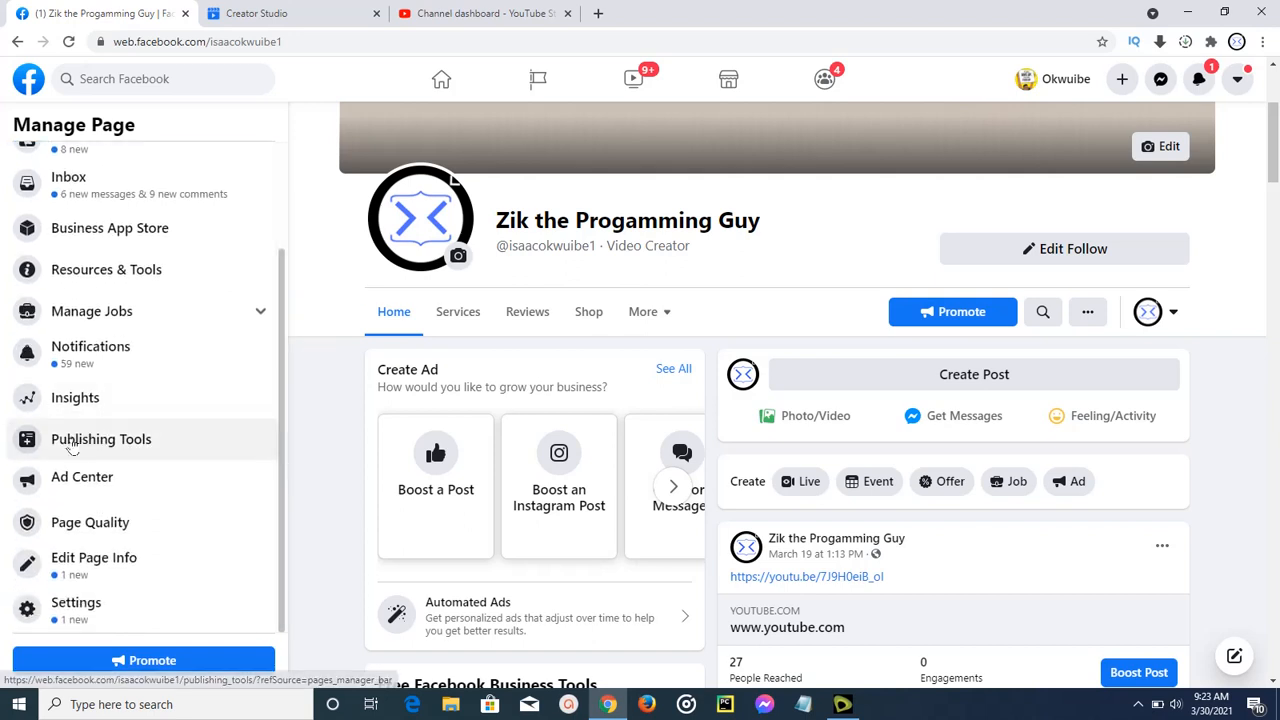
{"action": "mouse_move", "coordinate": [138, 449]}
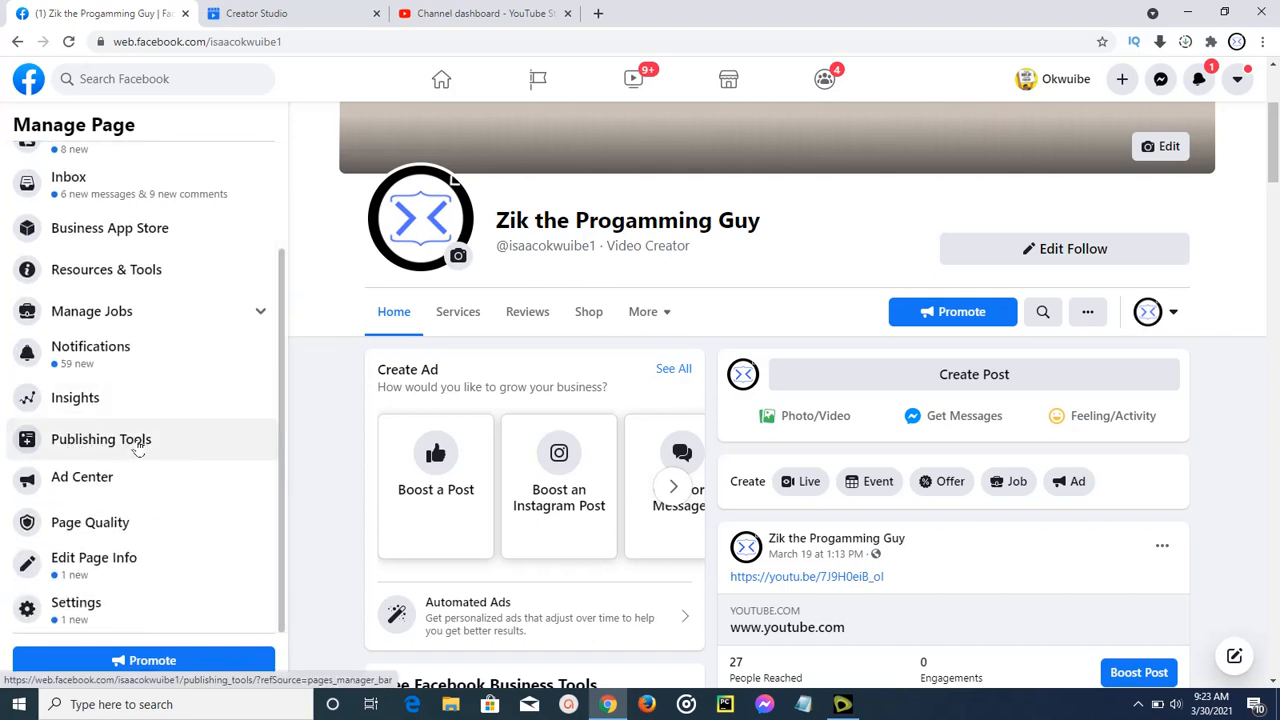
{"action": "left_click", "coordinate": [101, 439]}
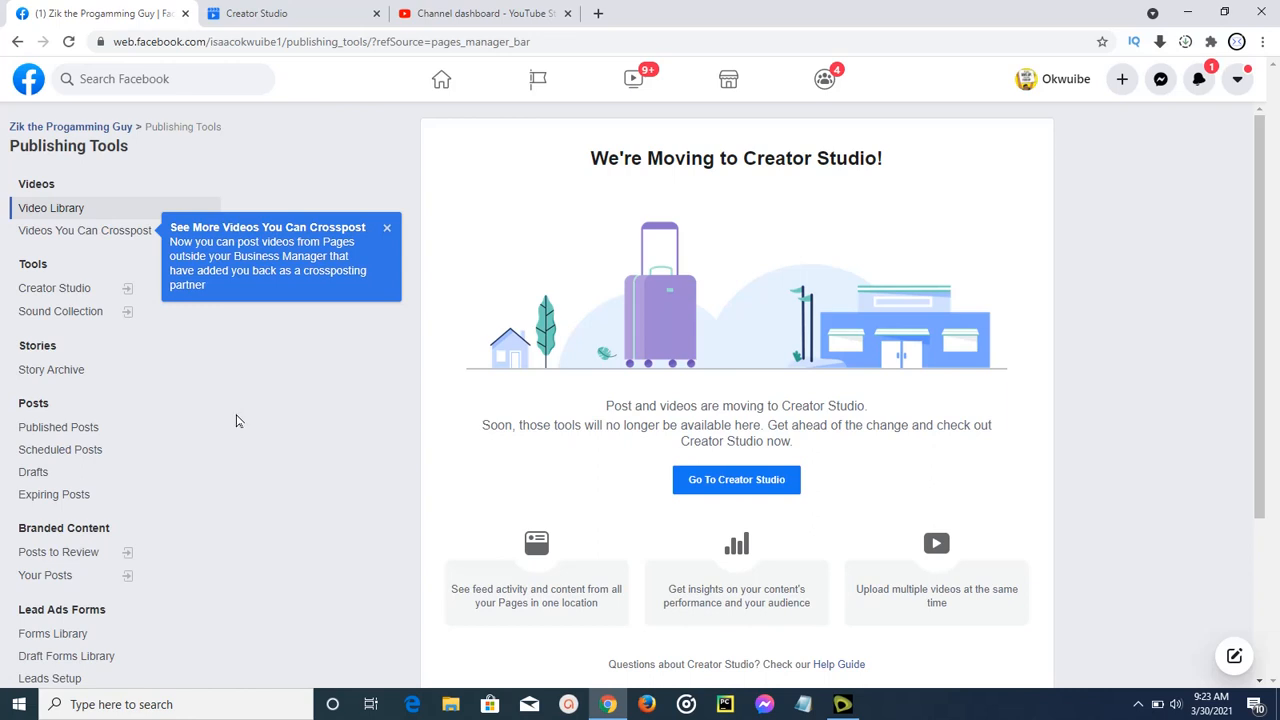
{"action": "mouse_move", "coordinate": [133, 311]}
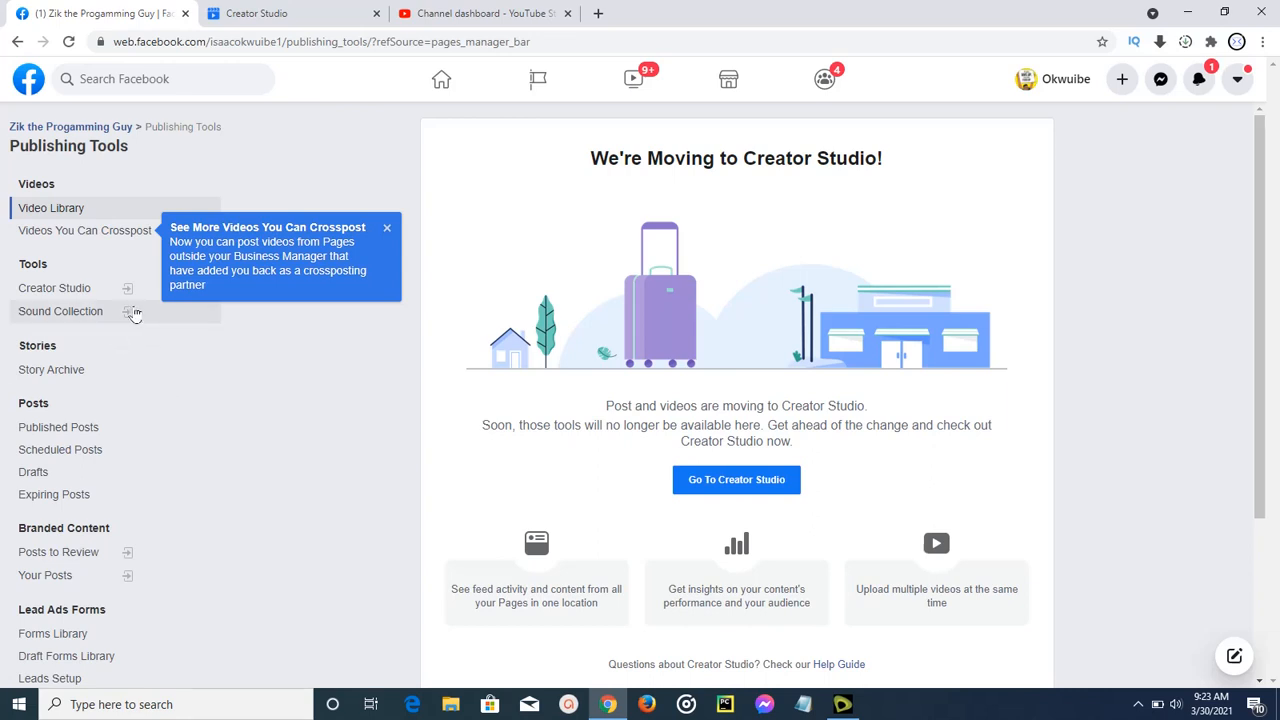
{"action": "mouse_move", "coordinate": [108, 207]}
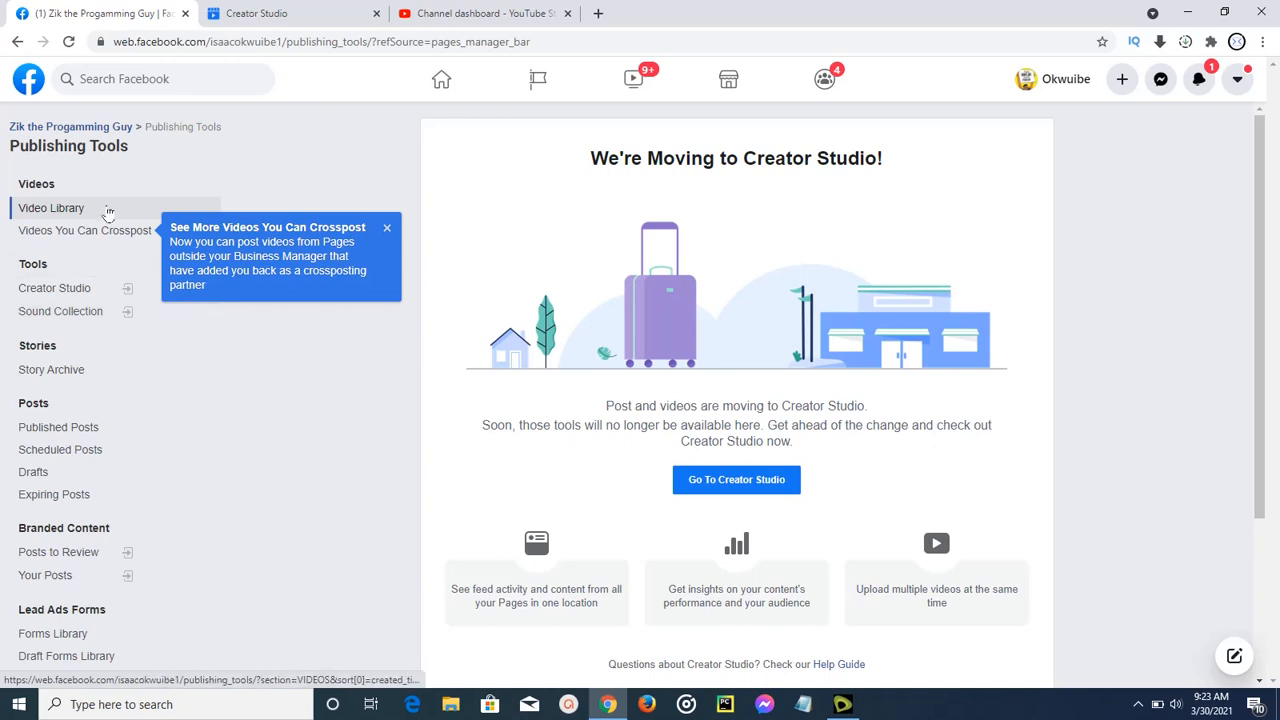
{"action": "mouse_move", "coordinate": [387, 239]}
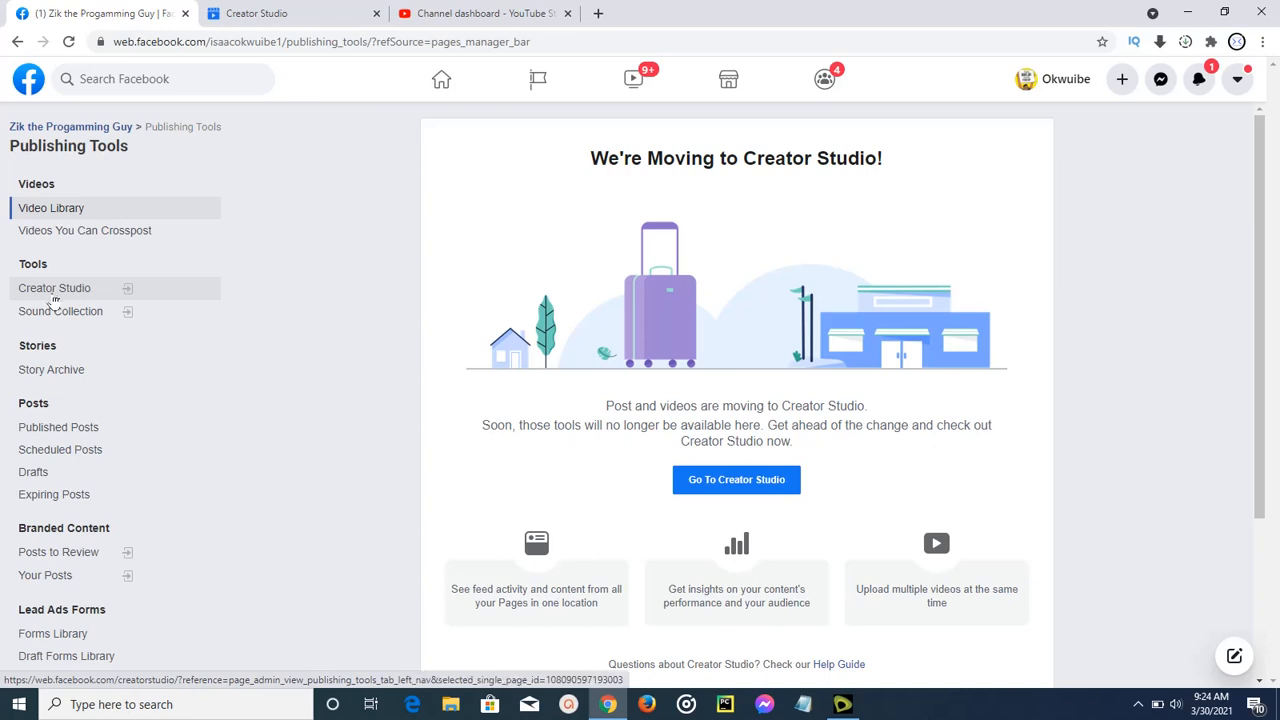
Launch Creator Studio for Zik the Progamming Guy and choose Add Story
{"action": "left_click", "coordinate": [736, 479]}
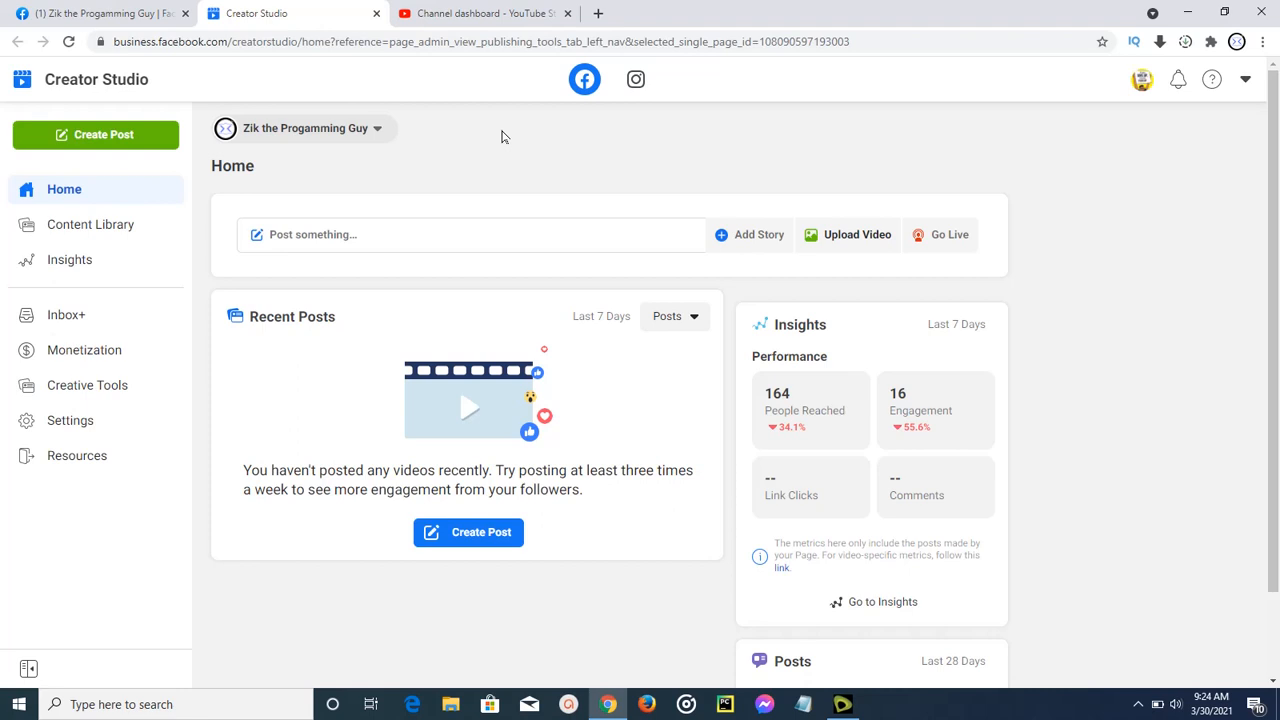
{"action": "mouse_move", "coordinate": [499, 163]}
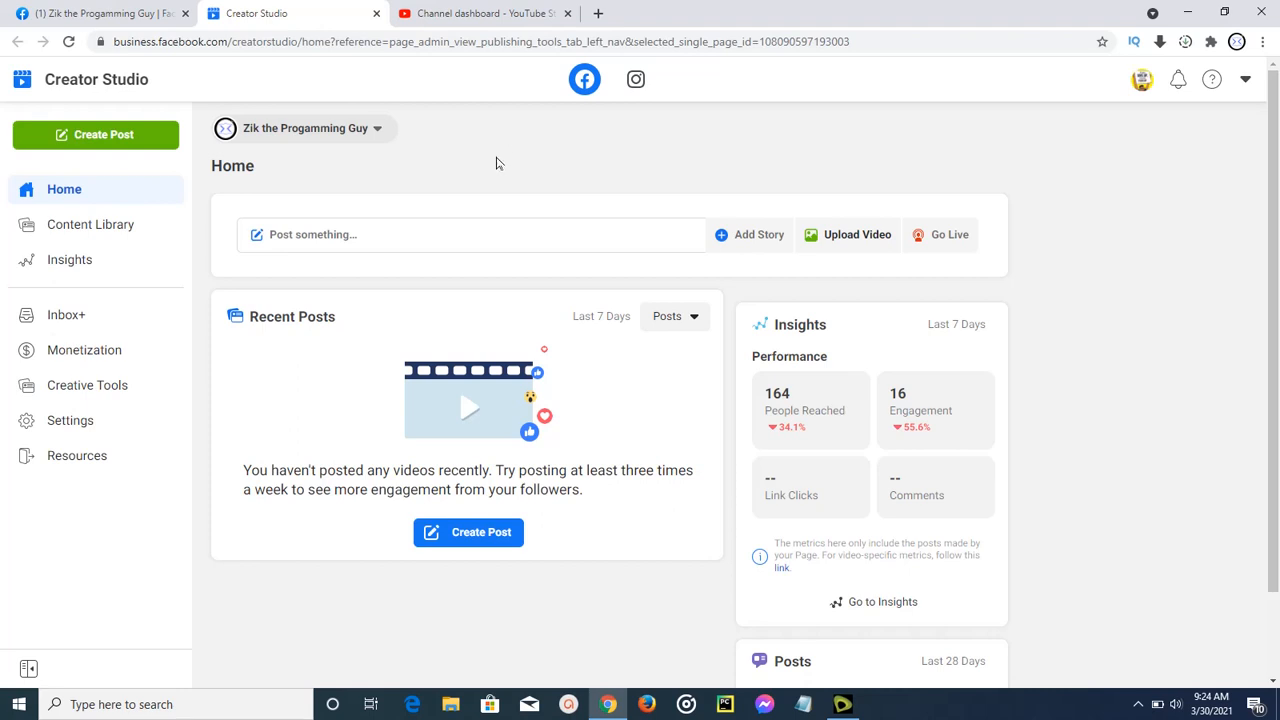
{"action": "mouse_move", "coordinate": [452, 148]}
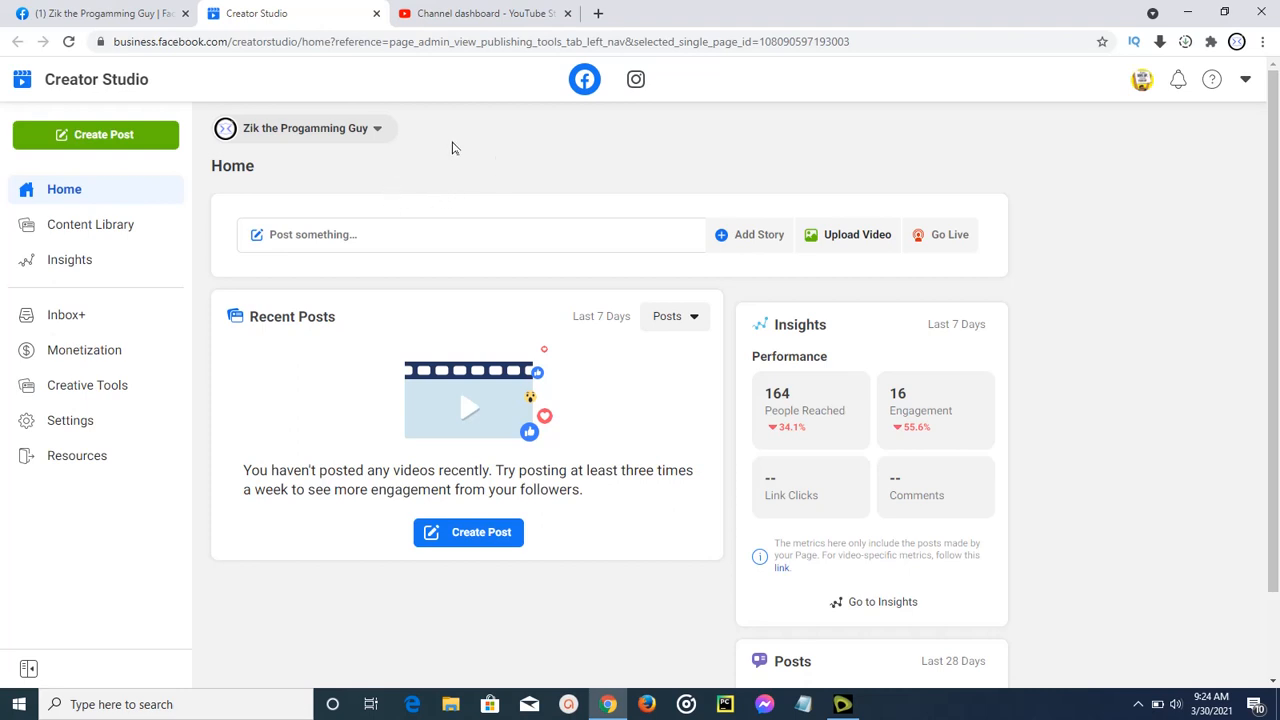
{"action": "mouse_move", "coordinate": [98, 375]}
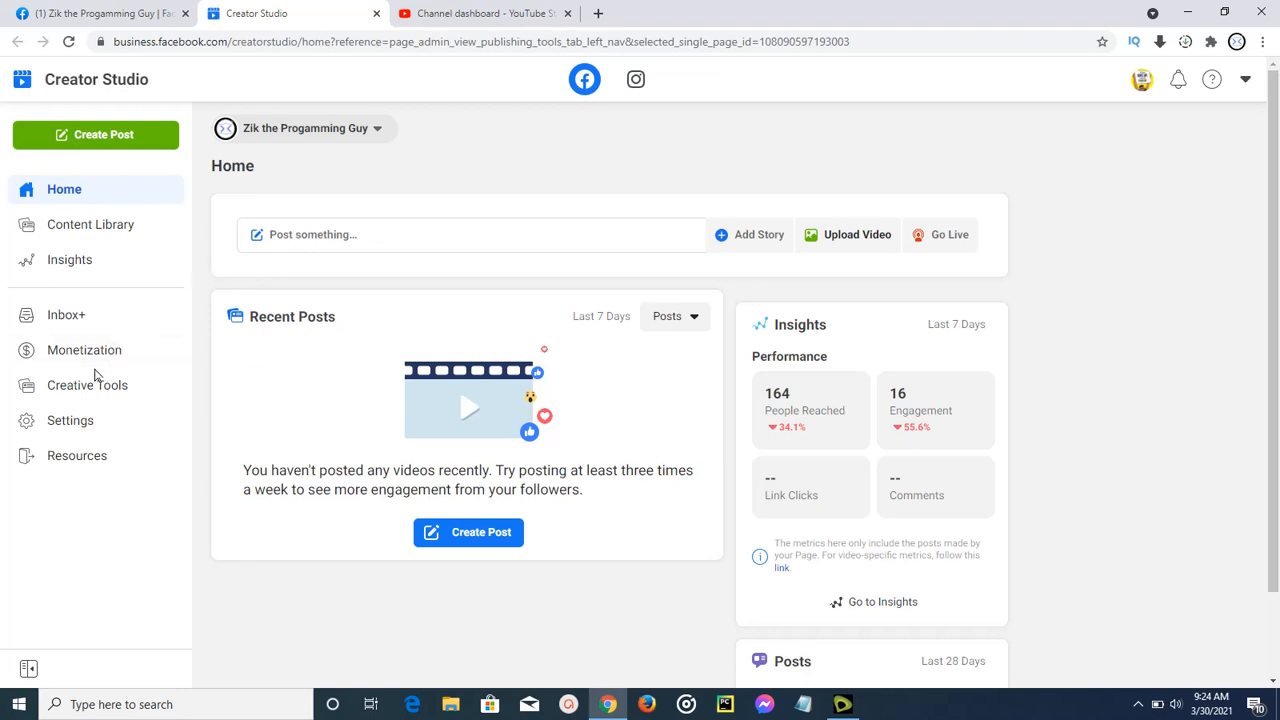
{"action": "mouse_move", "coordinate": [84, 349]}
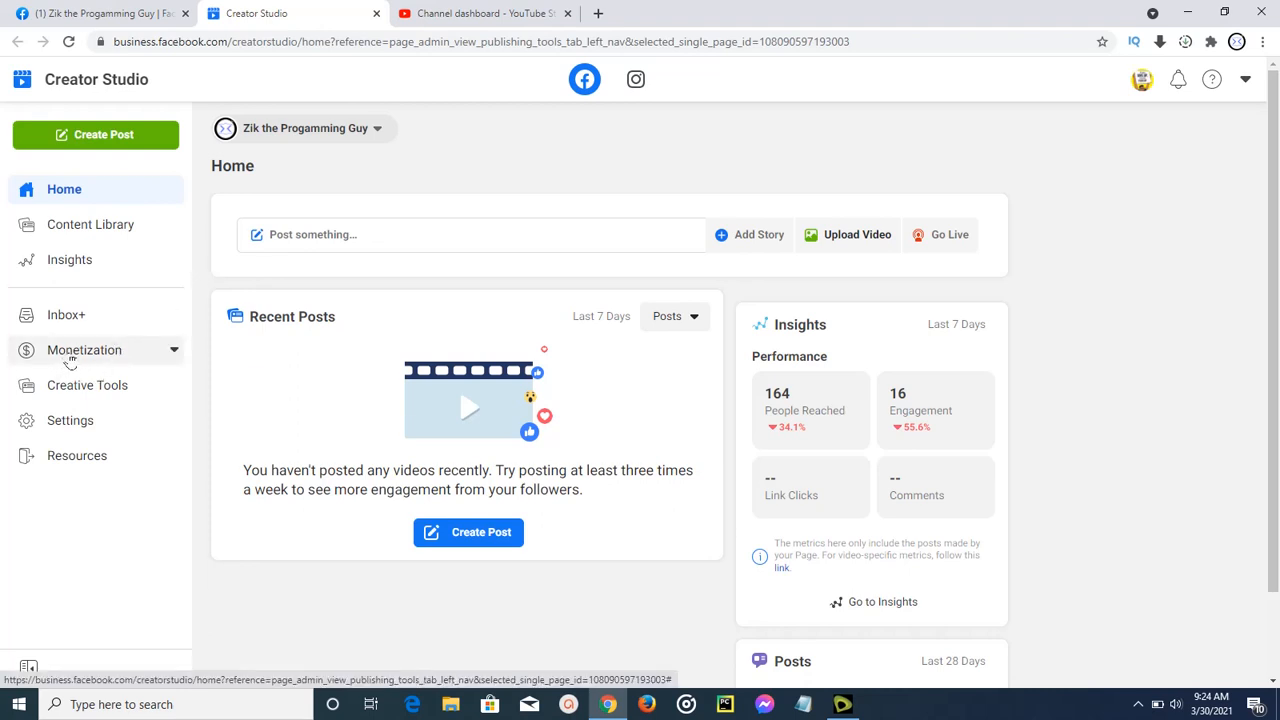
{"action": "mouse_move", "coordinate": [178, 350]}
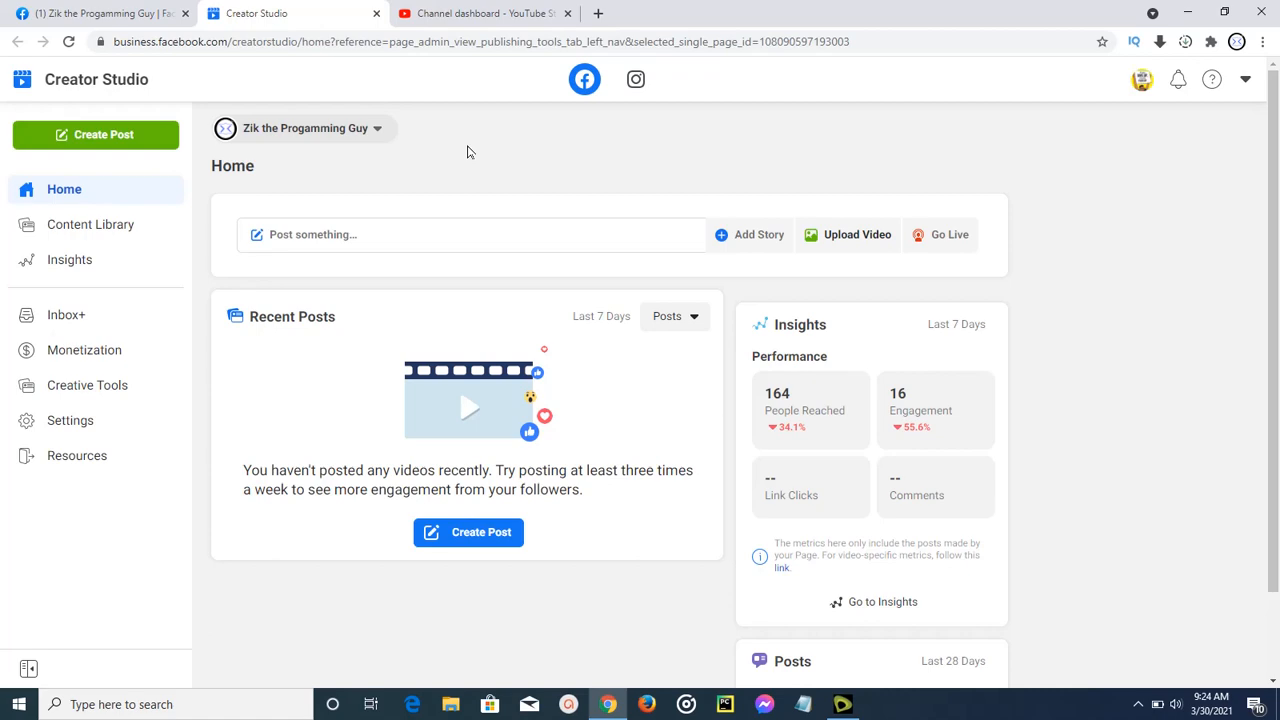
{"action": "mouse_move", "coordinate": [727, 171]}
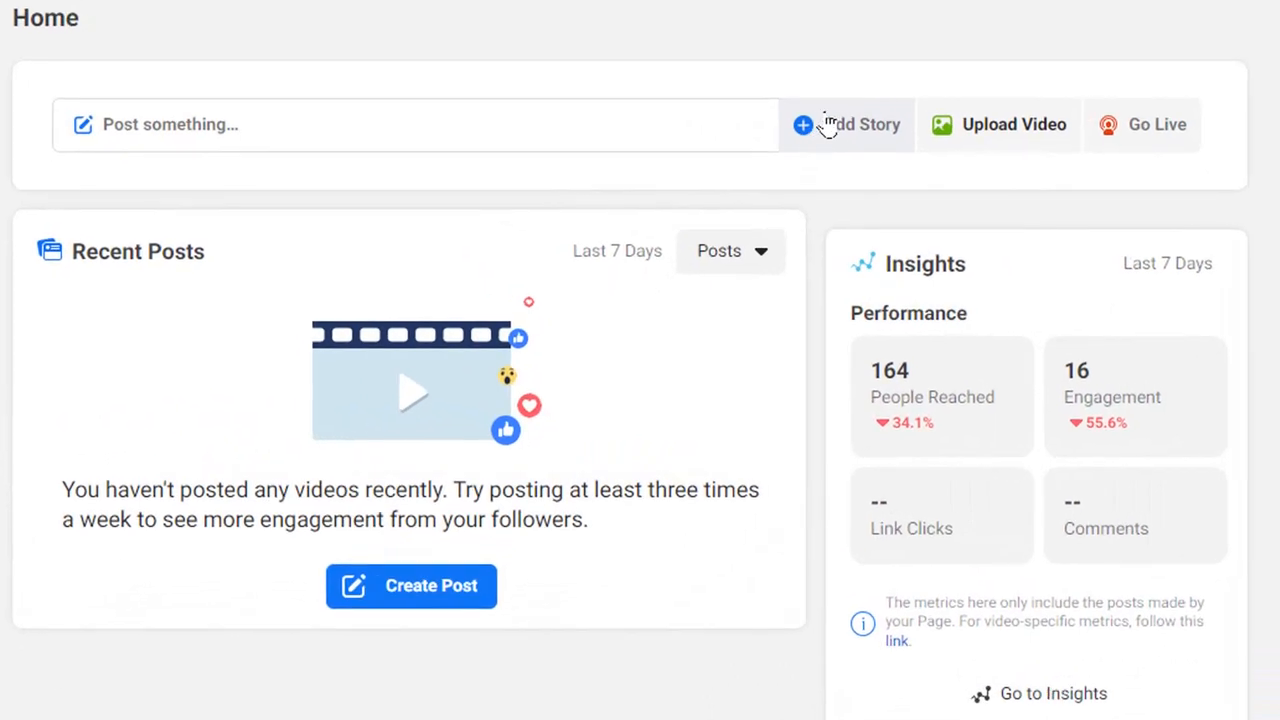
{"action": "mouse_move", "coordinate": [520, 172]}
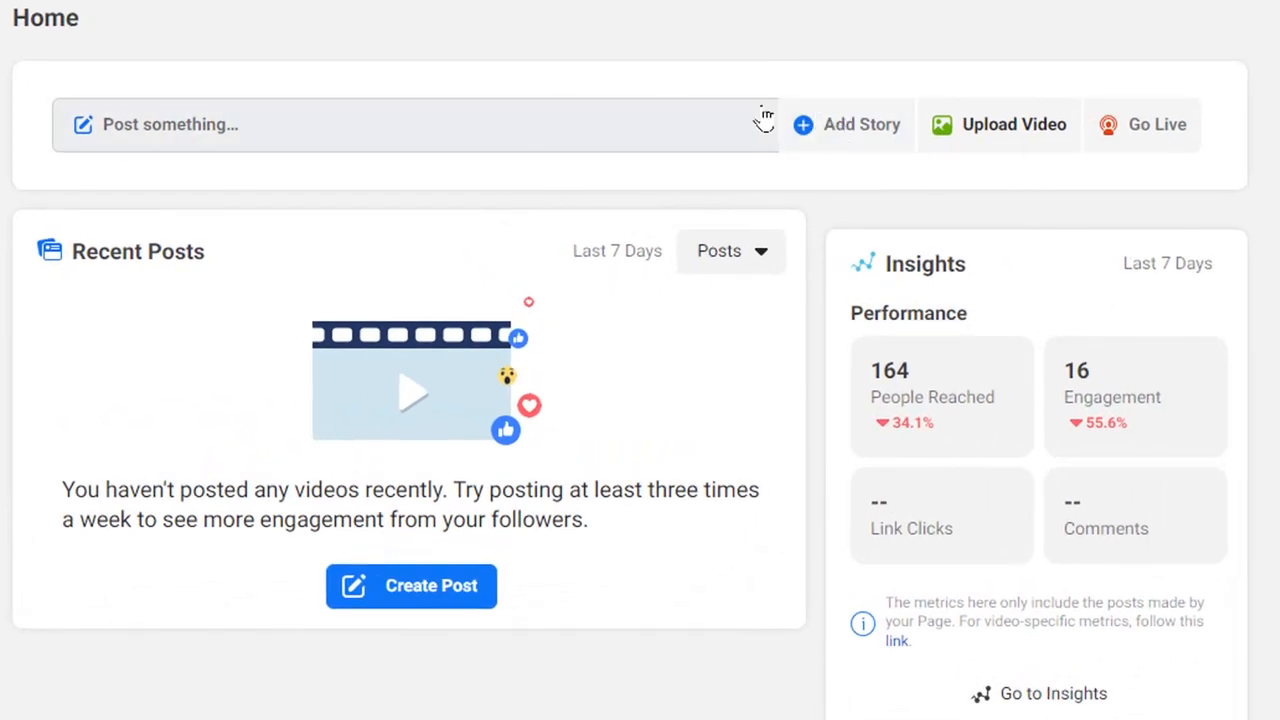
{"action": "mouse_move", "coordinate": [830, 135]}
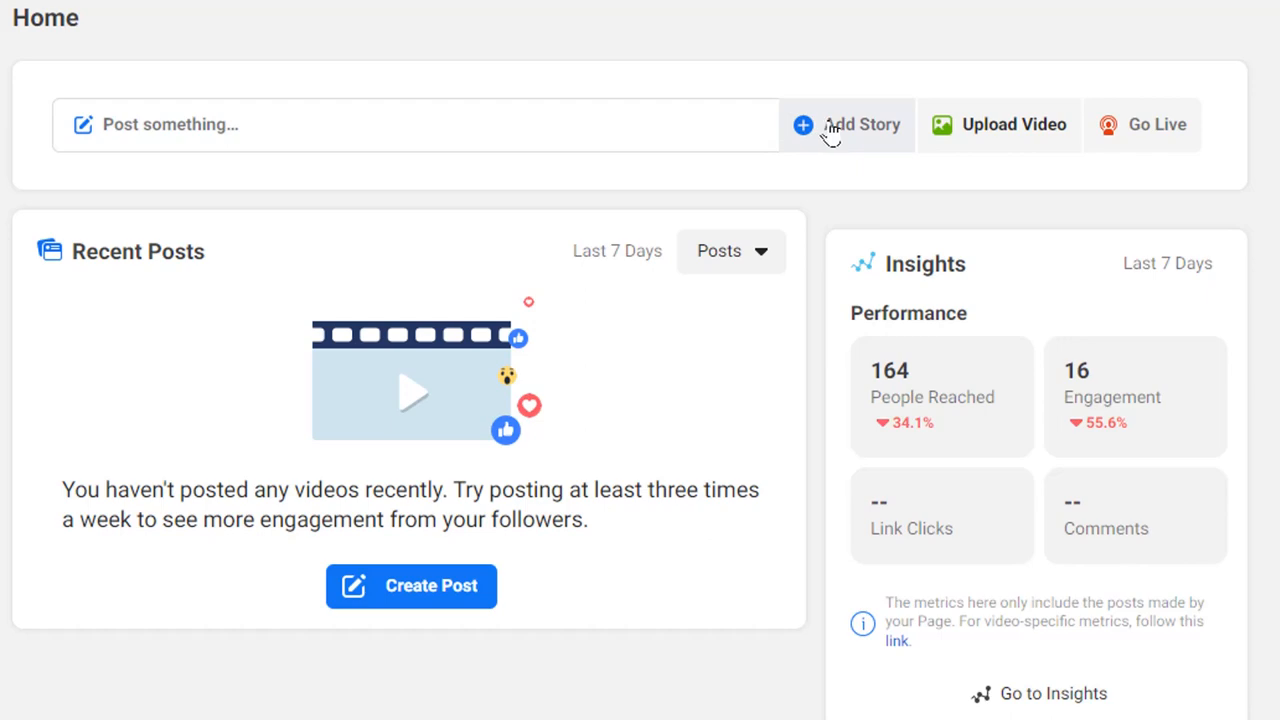
{"action": "left_click", "coordinate": [846, 124]}
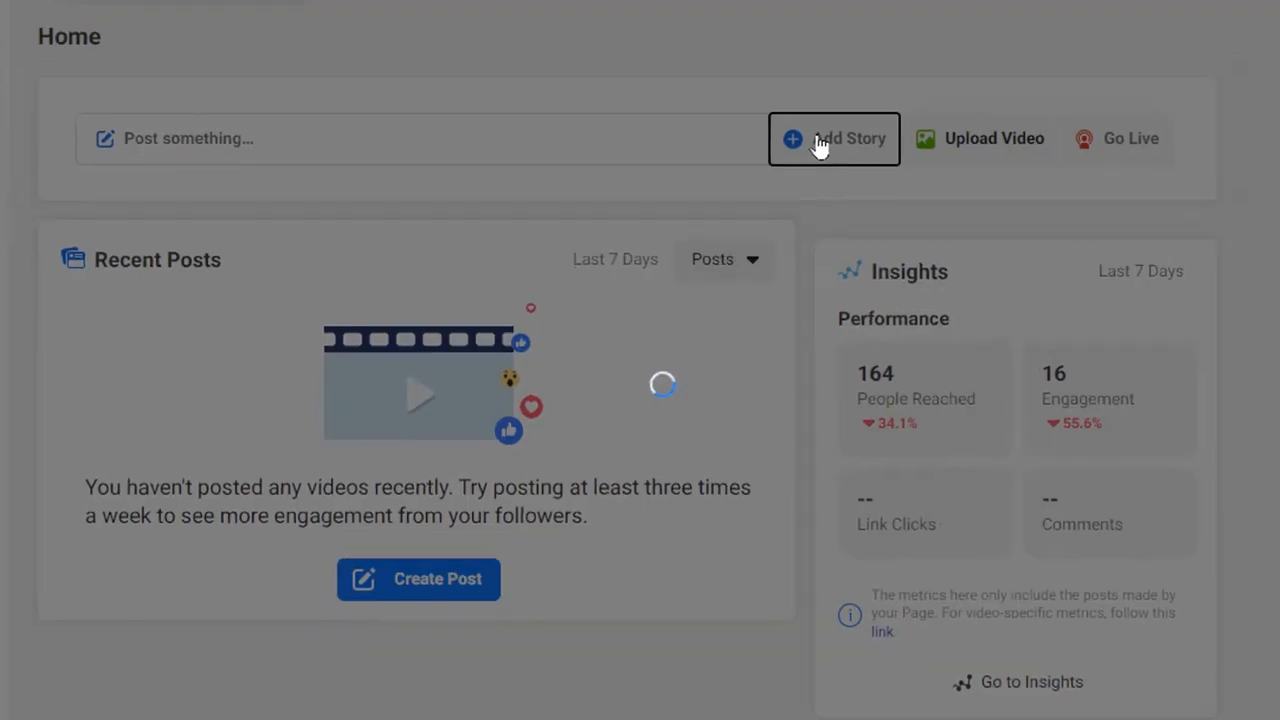
Pick Zik the Progamming Guy as the posting page and start a text story
{"action": "left_click", "coordinate": [833, 138]}
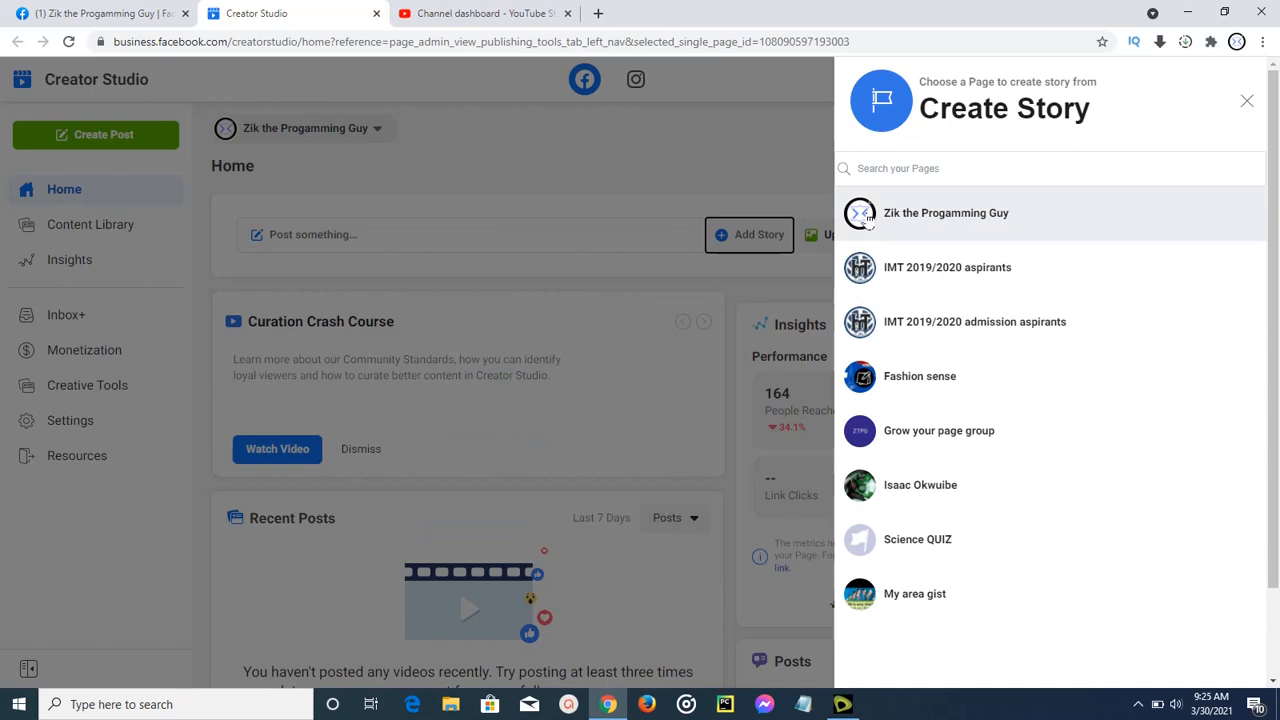
{"action": "left_click", "coordinate": [1246, 100]}
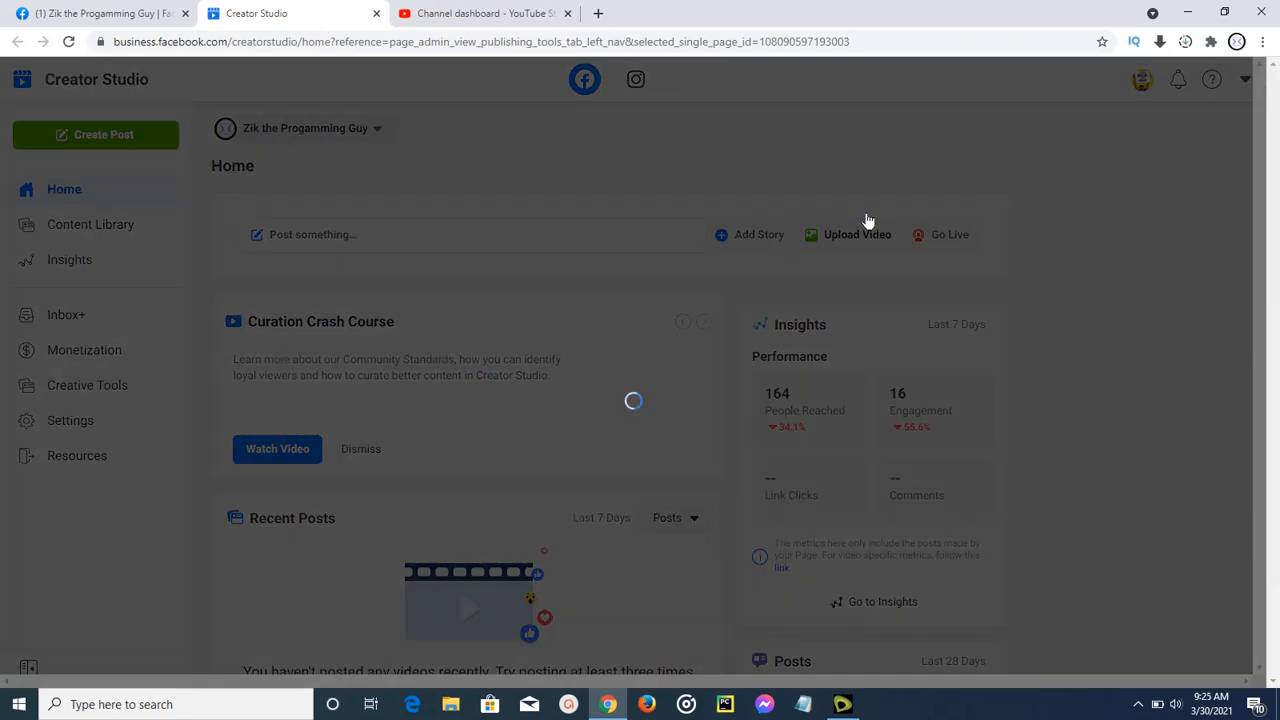
{"action": "left_click", "coordinate": [759, 234]}
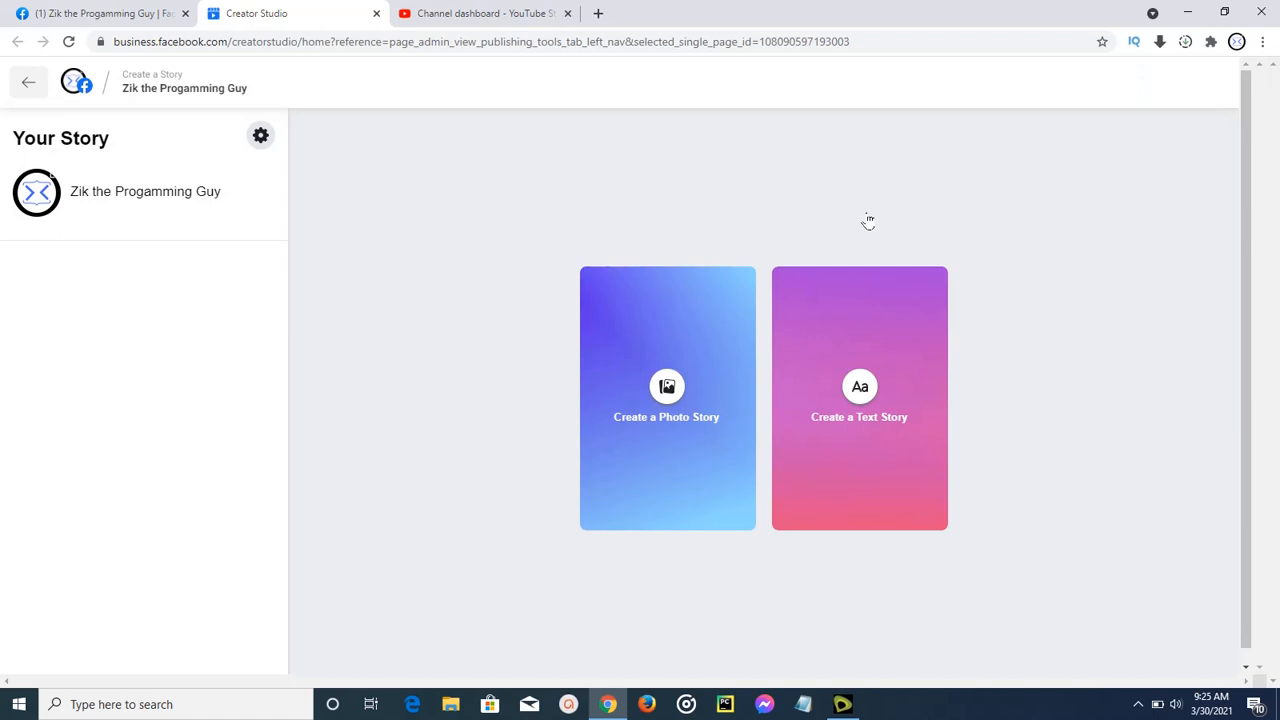
{"action": "left_click", "coordinate": [858, 397]}
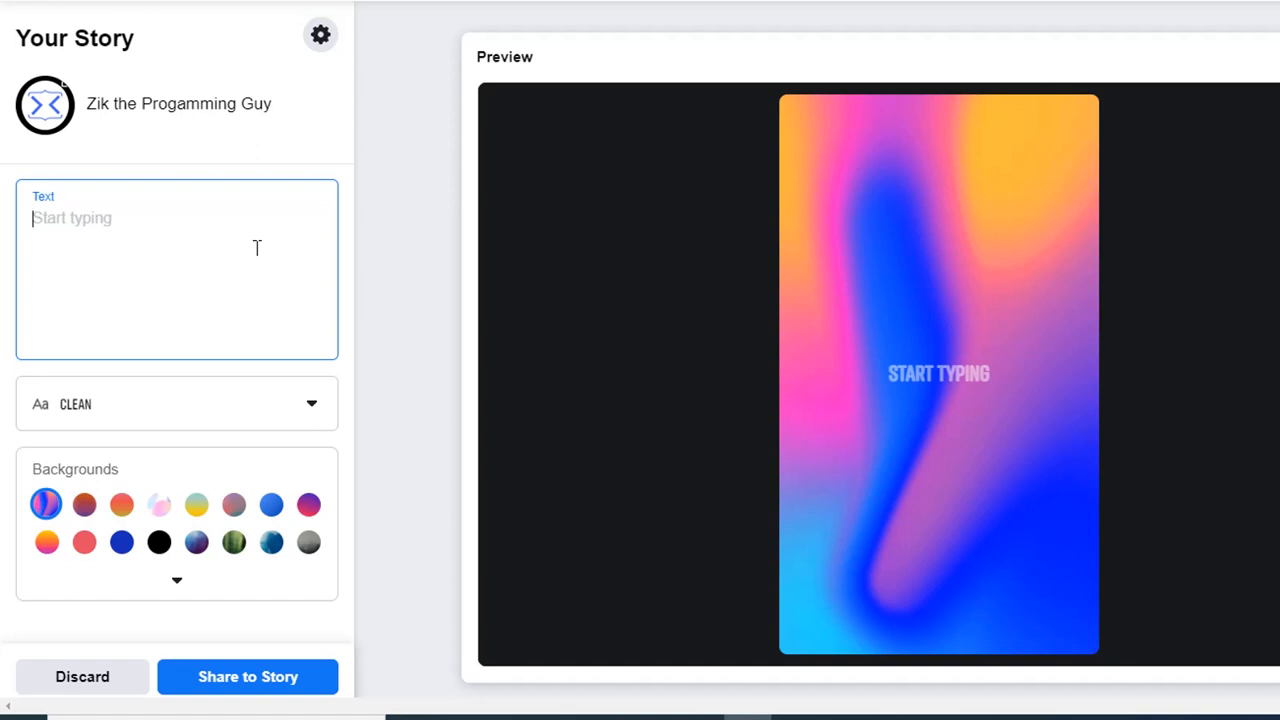
Share the text story 'subscribe to this channel' and bring up the stories viewer
{"action": "type", "text": "s"}
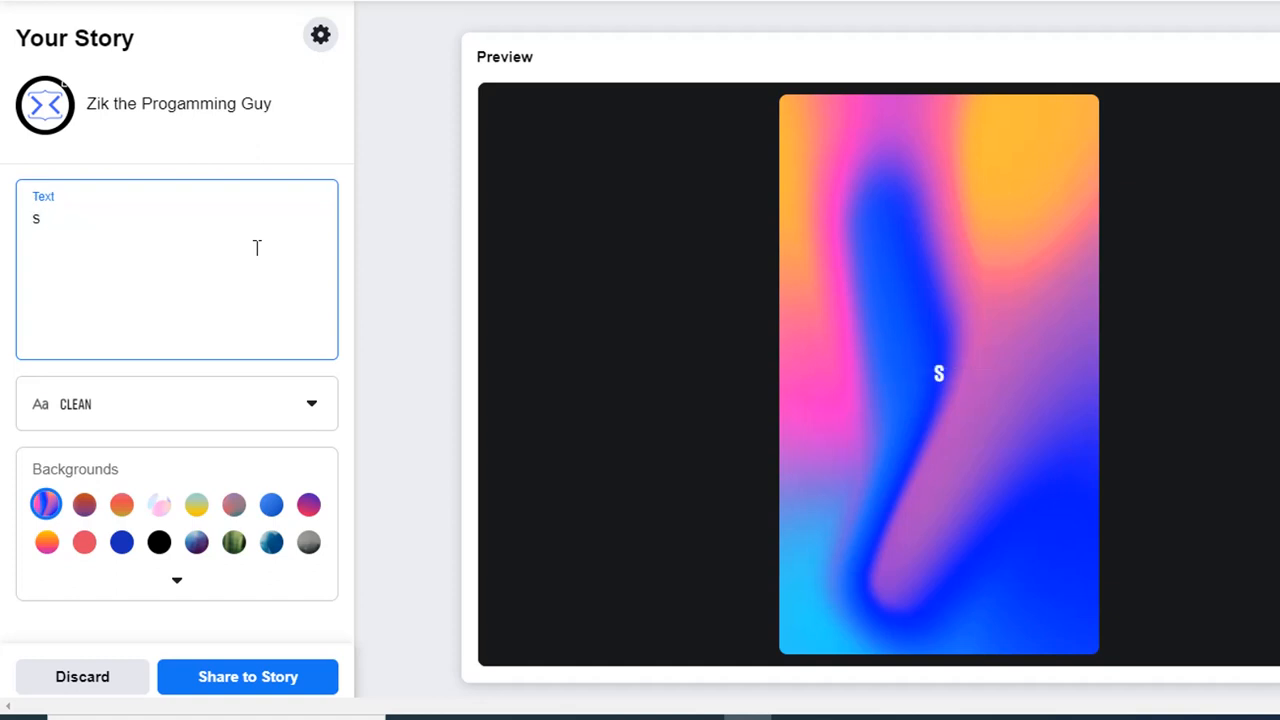
{"action": "type", "text": "ubscri"}
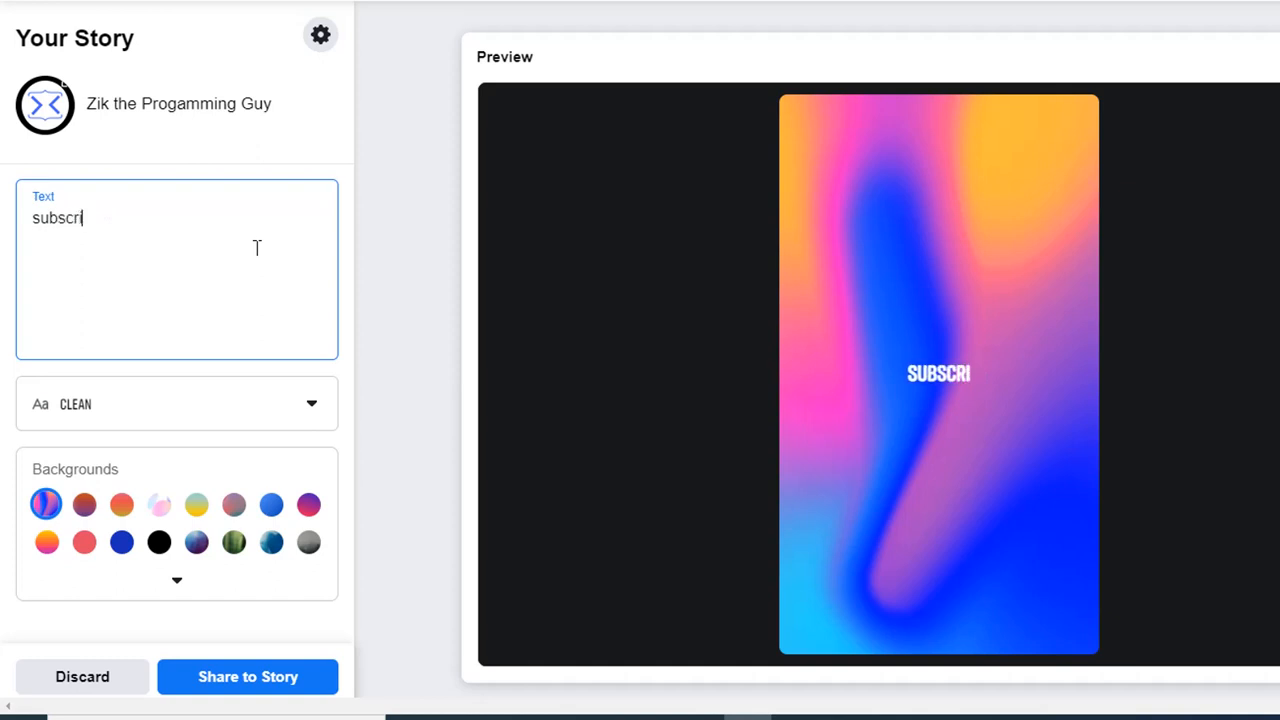
{"action": "type", "text": "be t"}
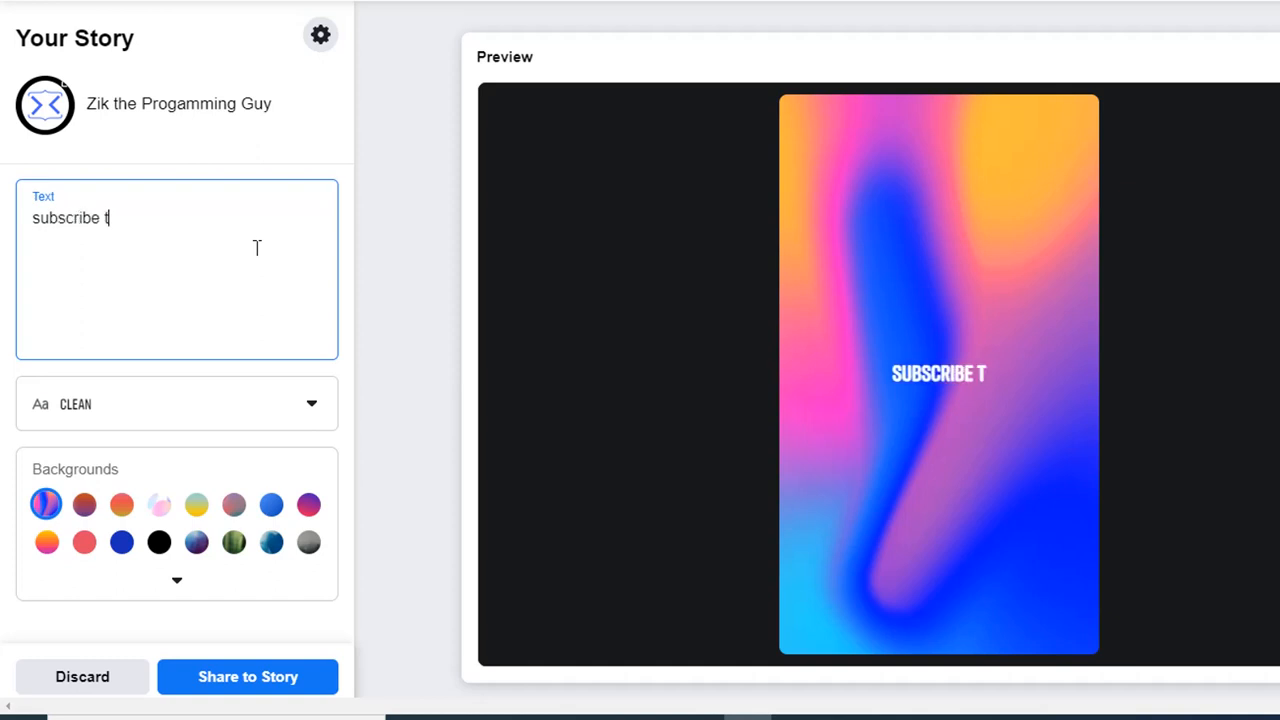
{"action": "type", "text": "o"}
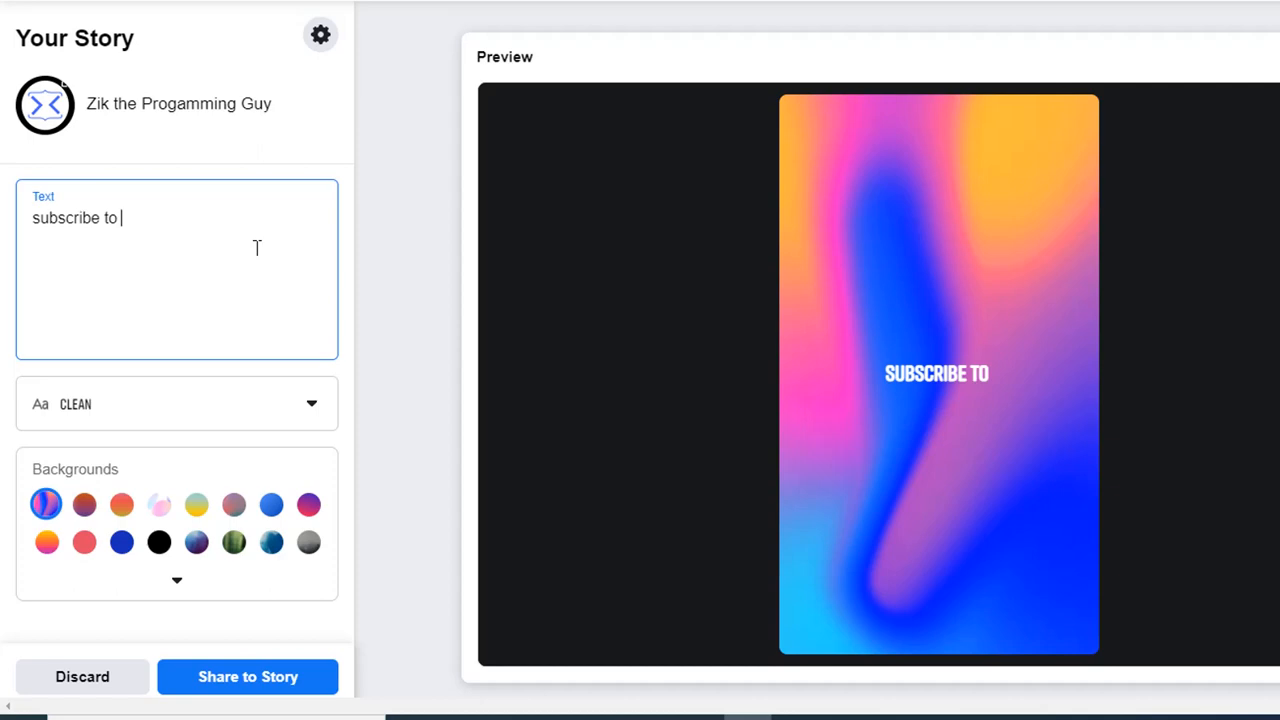
{"action": "type", "text": "this"}
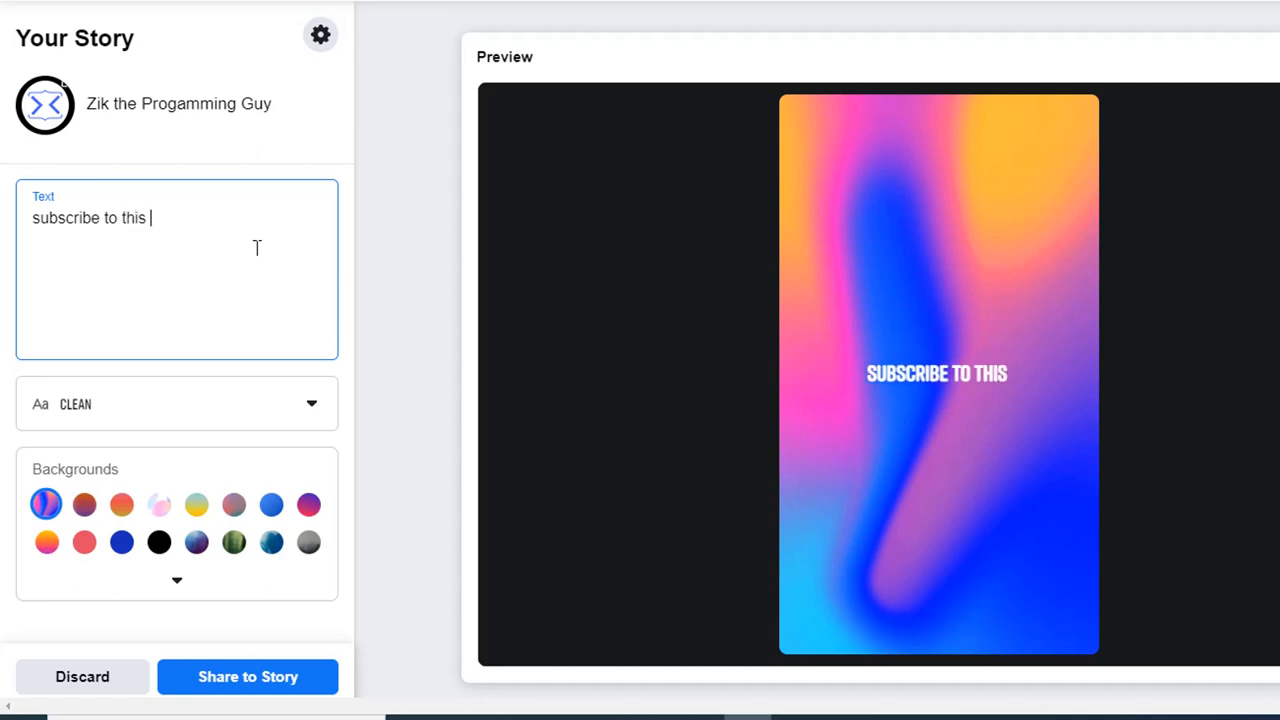
{"action": "type", "text": "chann"}
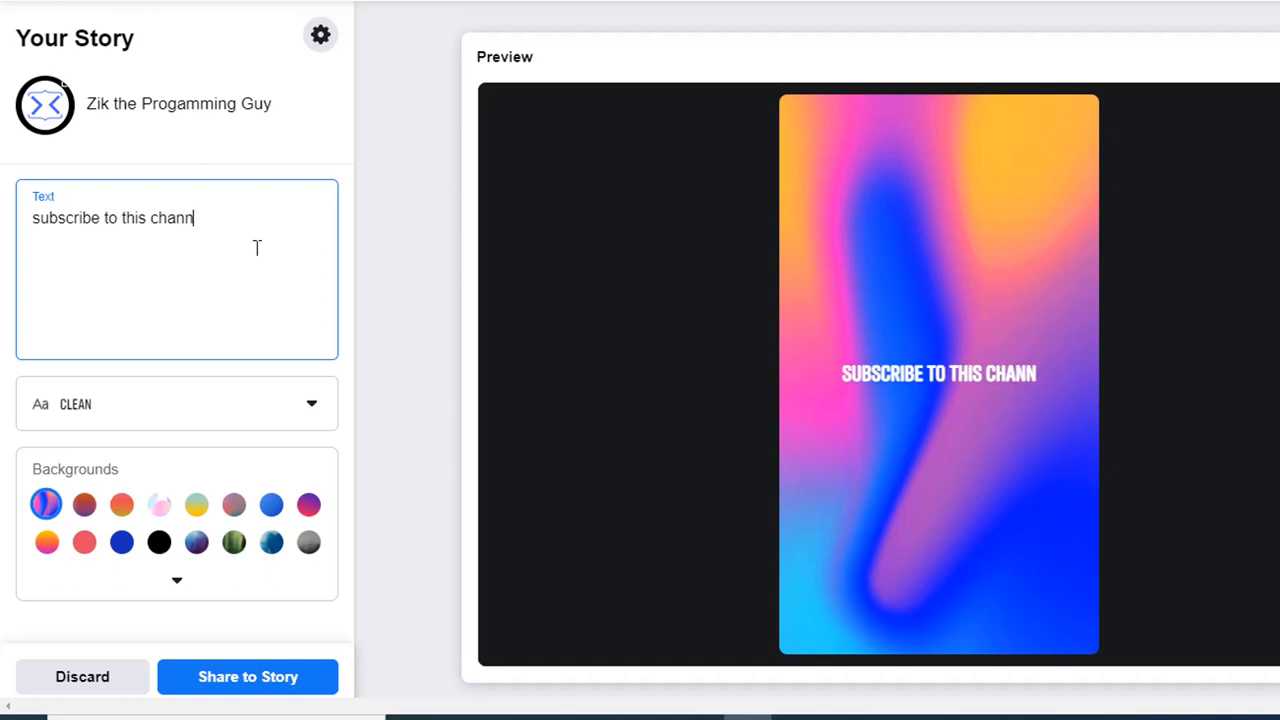
{"action": "type", "text": "el"}
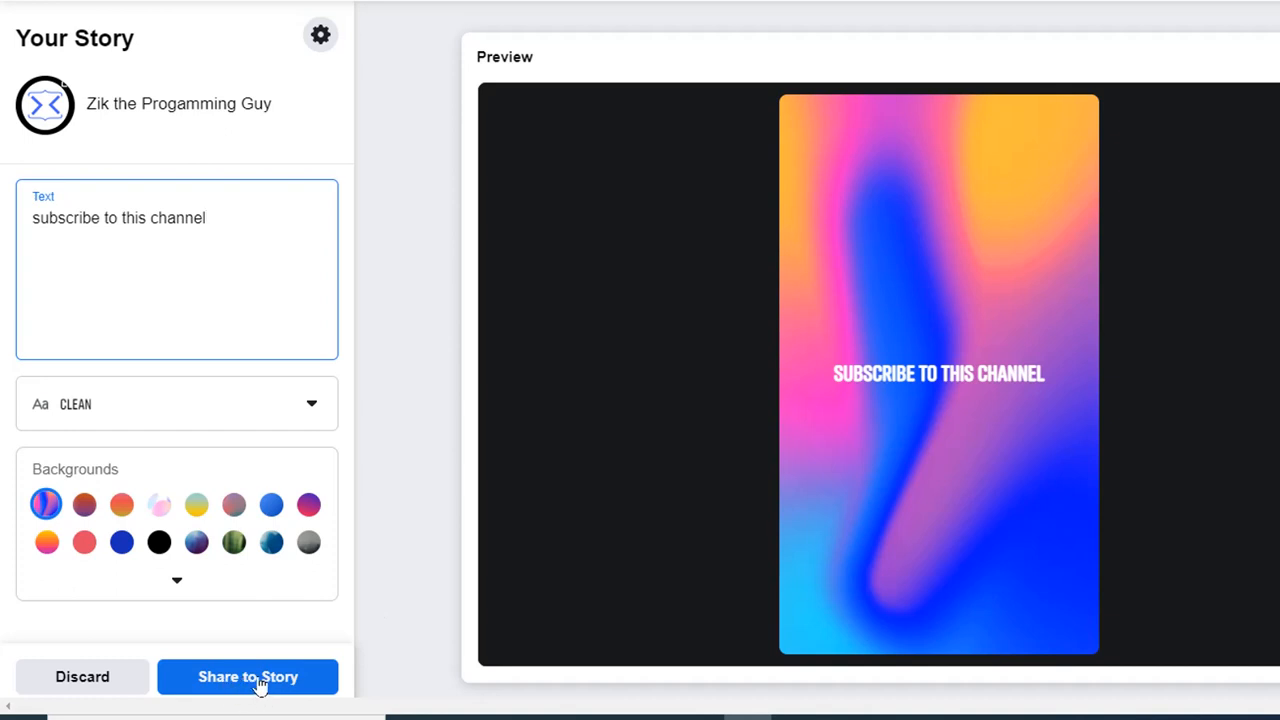
{"action": "left_click", "coordinate": [247, 677]}
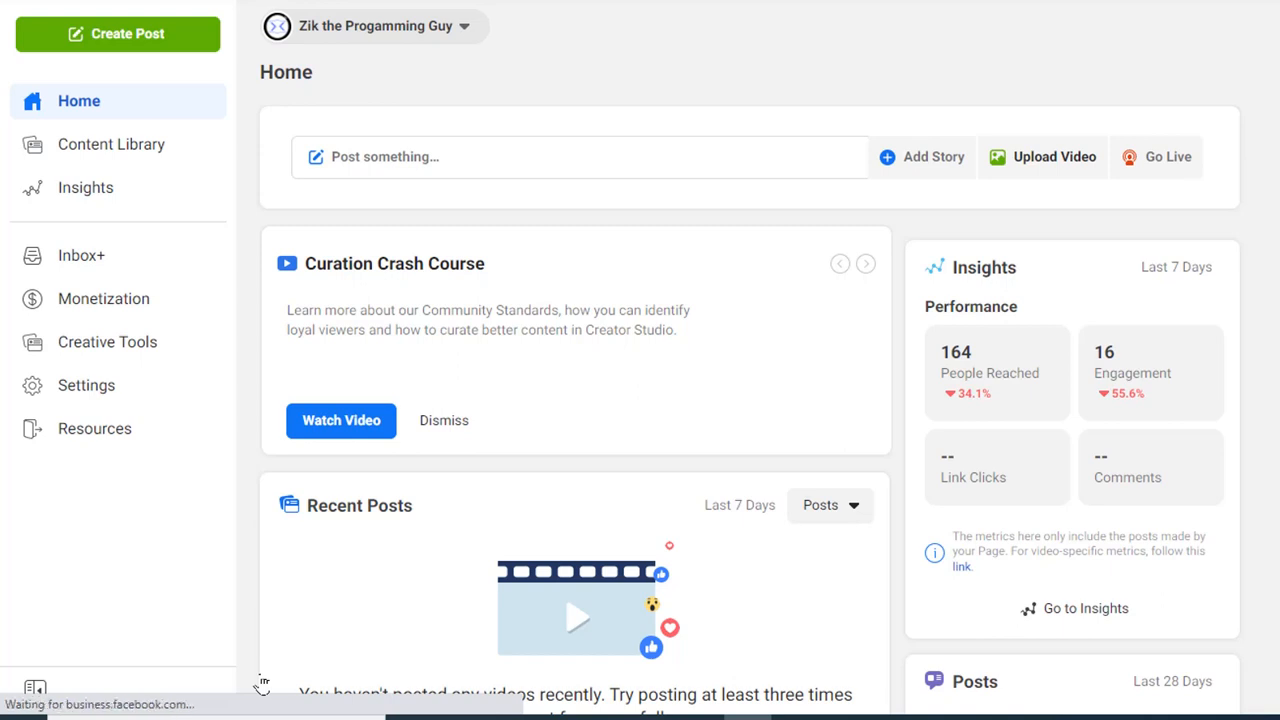
{"action": "left_click", "coordinate": [920, 157]}
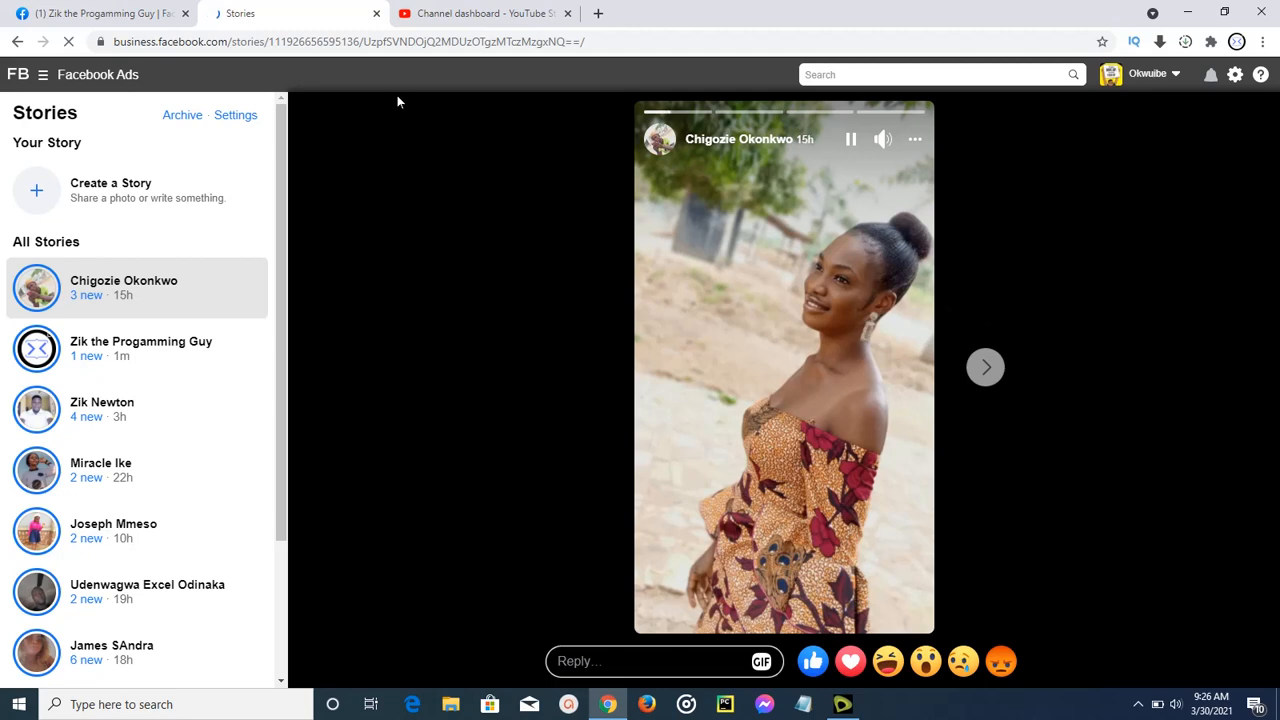
Return to the Facebook home feed and close the extra Stories tab
{"action": "left_click", "coordinate": [100, 13]}
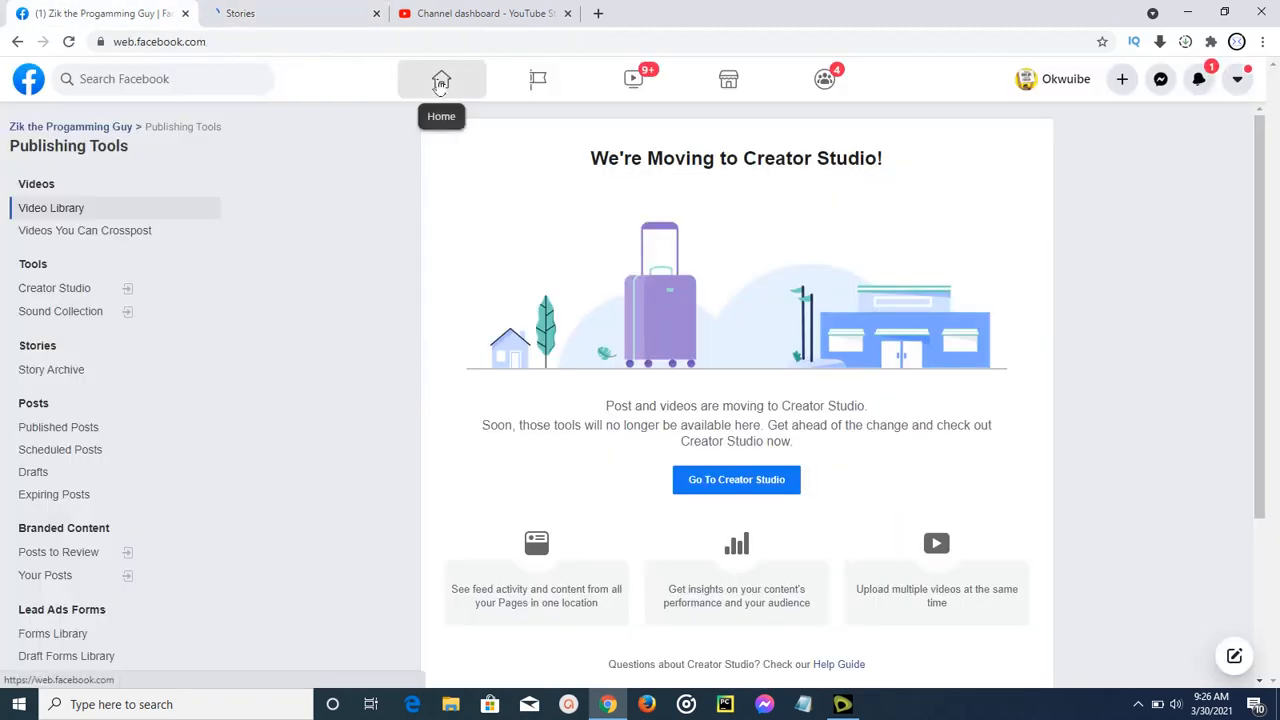
{"action": "left_click", "coordinate": [441, 79]}
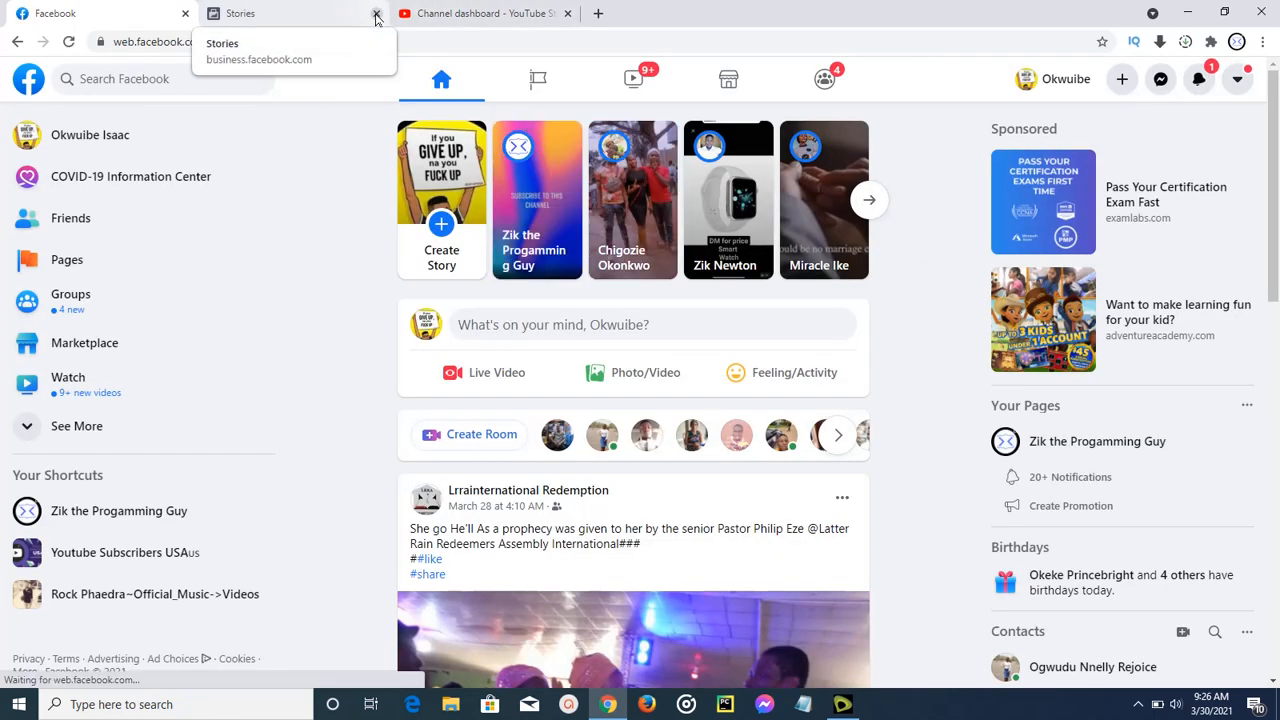
{"action": "left_click", "coordinate": [376, 13]}
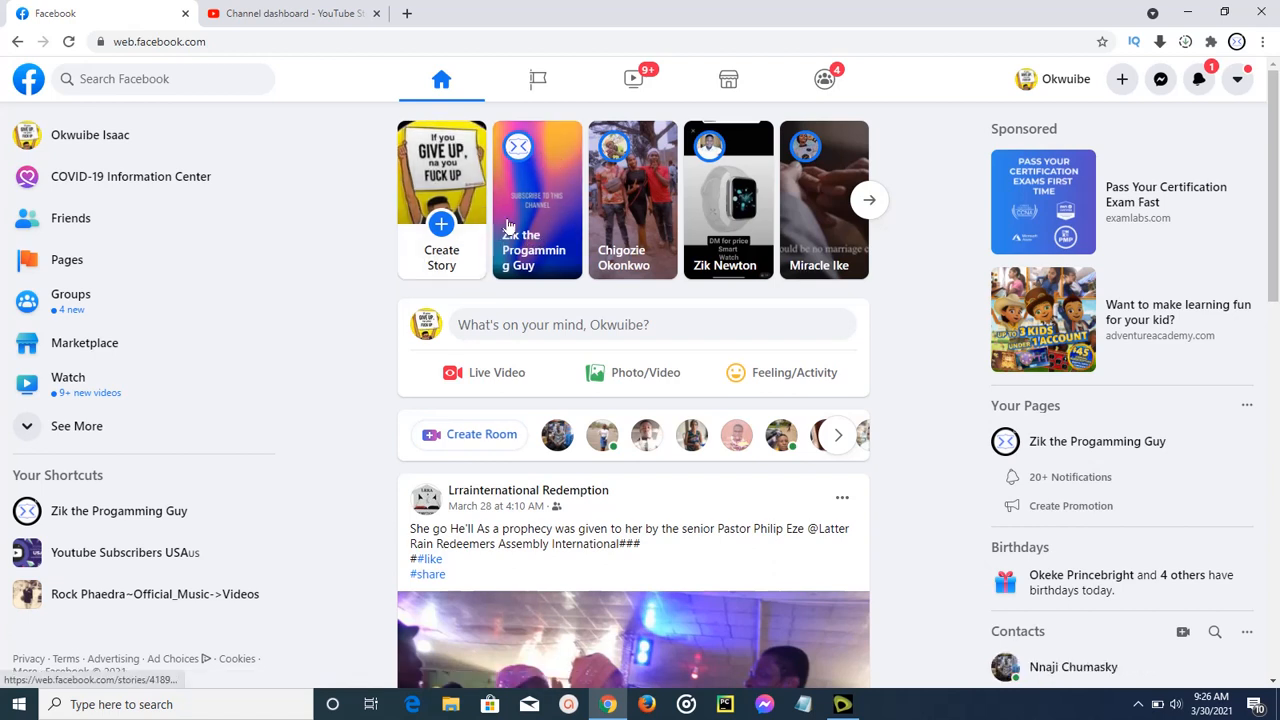
Play the new 'subscribe to this channel' story from the tray and pause it
{"action": "left_click", "coordinate": [537, 200]}
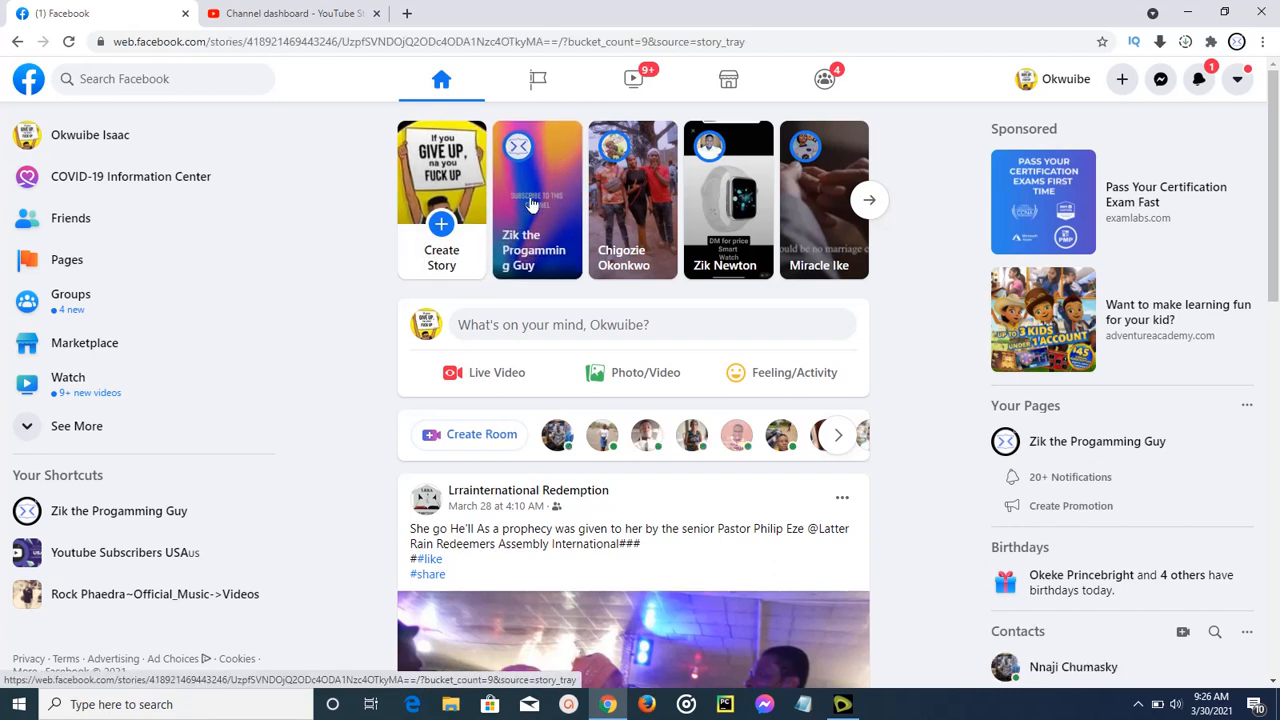
{"action": "left_click", "coordinate": [537, 200]}
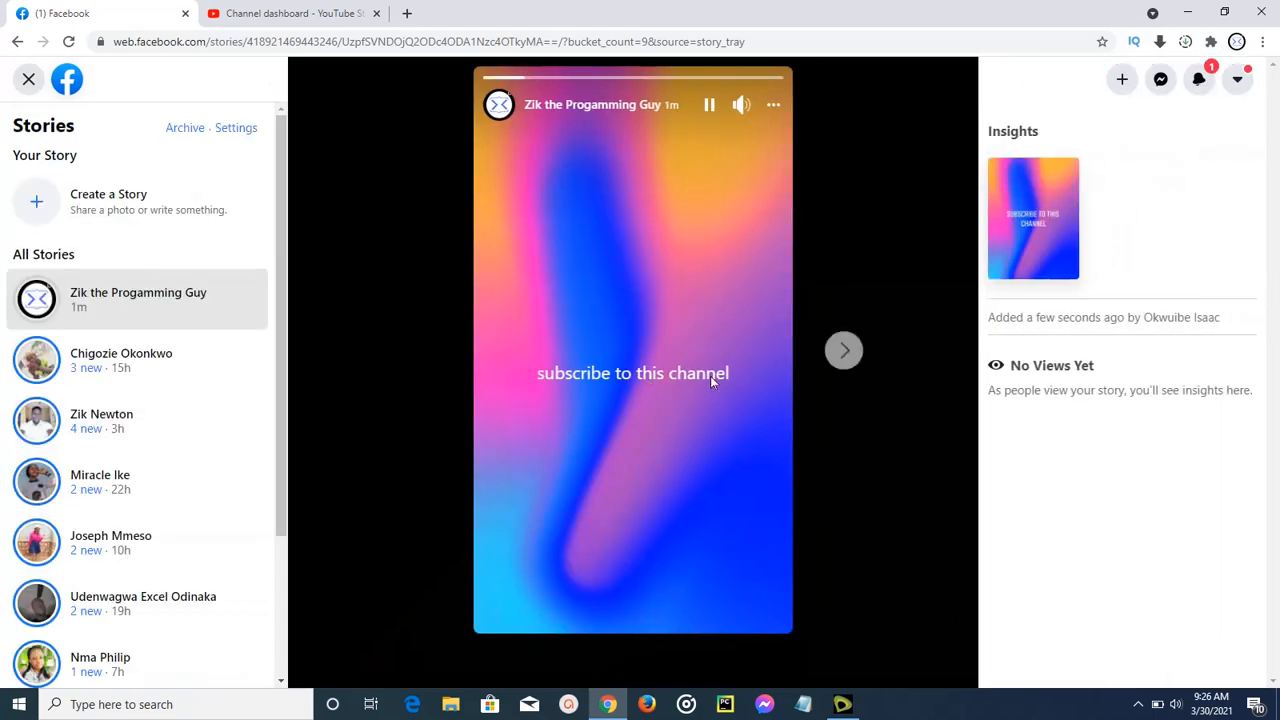
{"action": "left_click", "coordinate": [708, 105]}
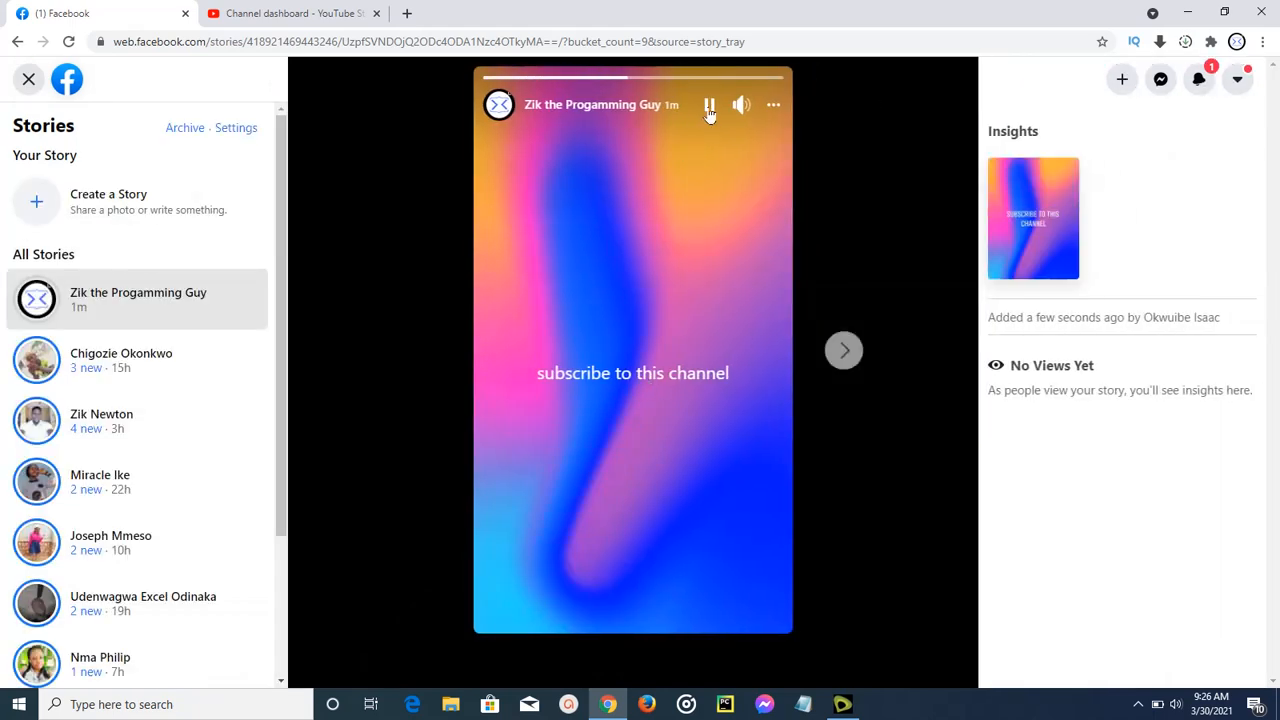
{"action": "left_click", "coordinate": [709, 104]}
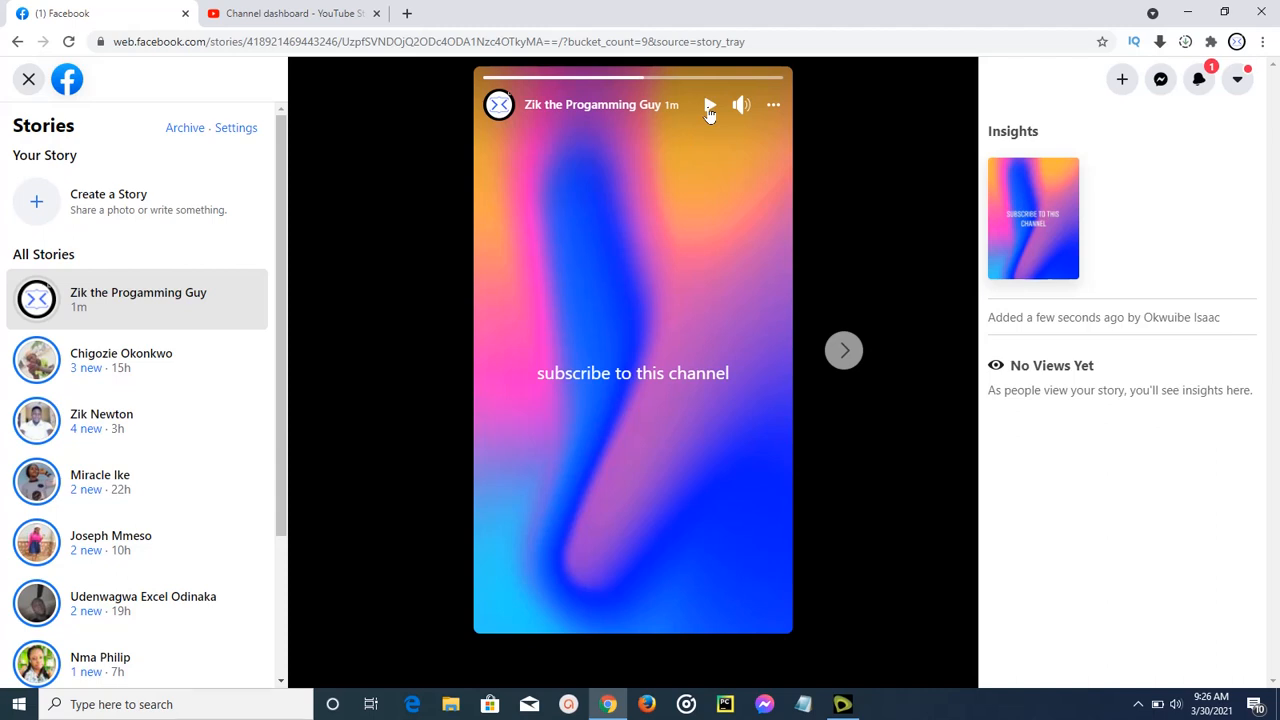